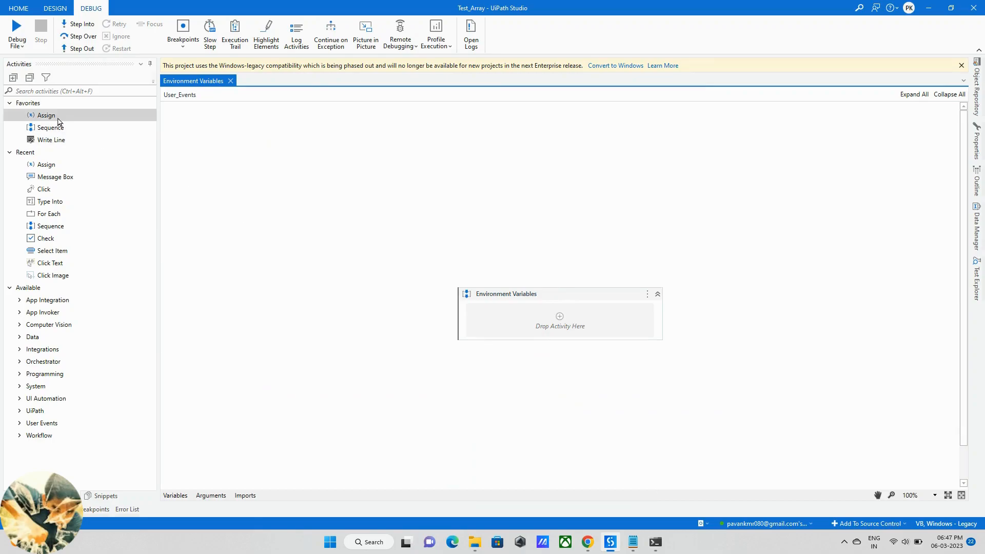
mouse_move(46, 115)
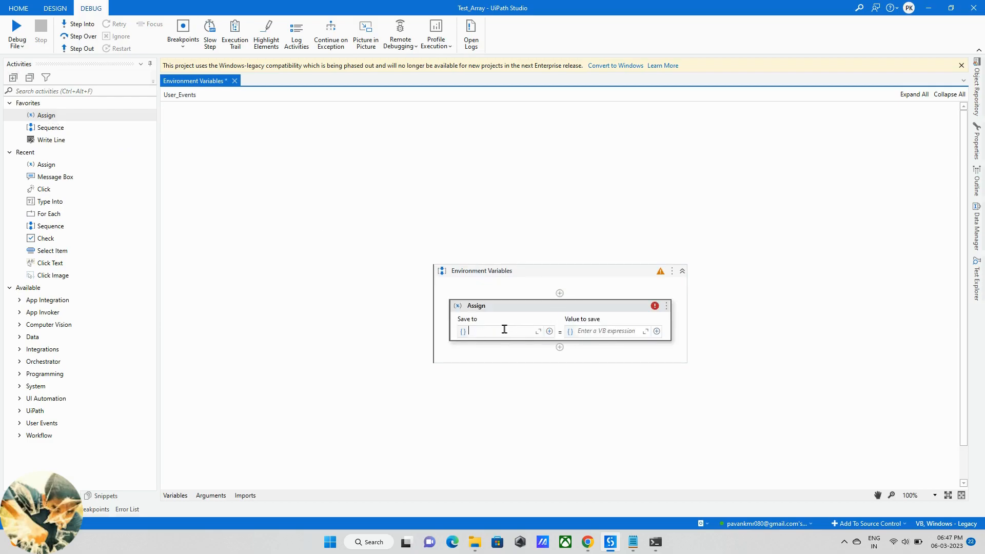
mouse_move(497, 331)
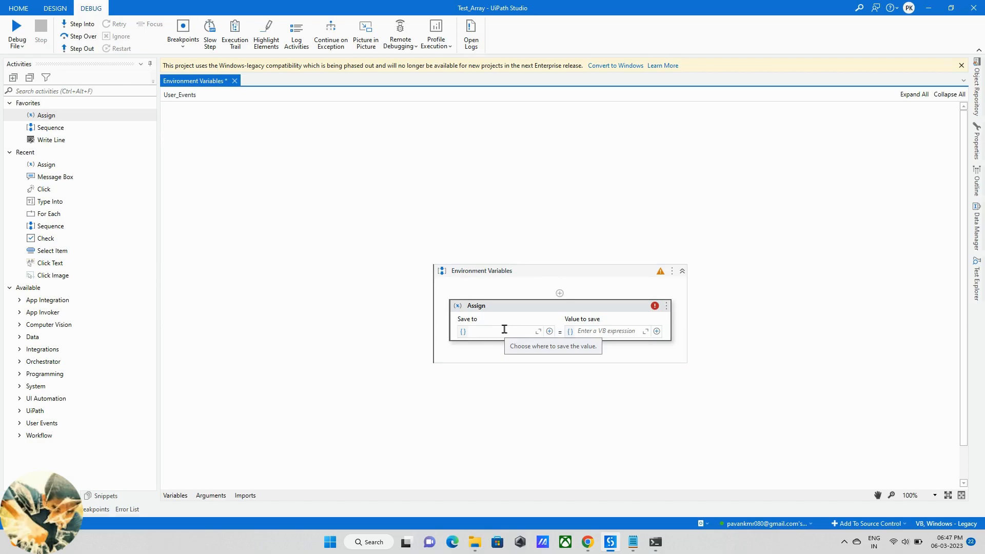
- Add an Assign and try creating Machine_Name, dismissing the 'already exists' error
left_click(496, 331)
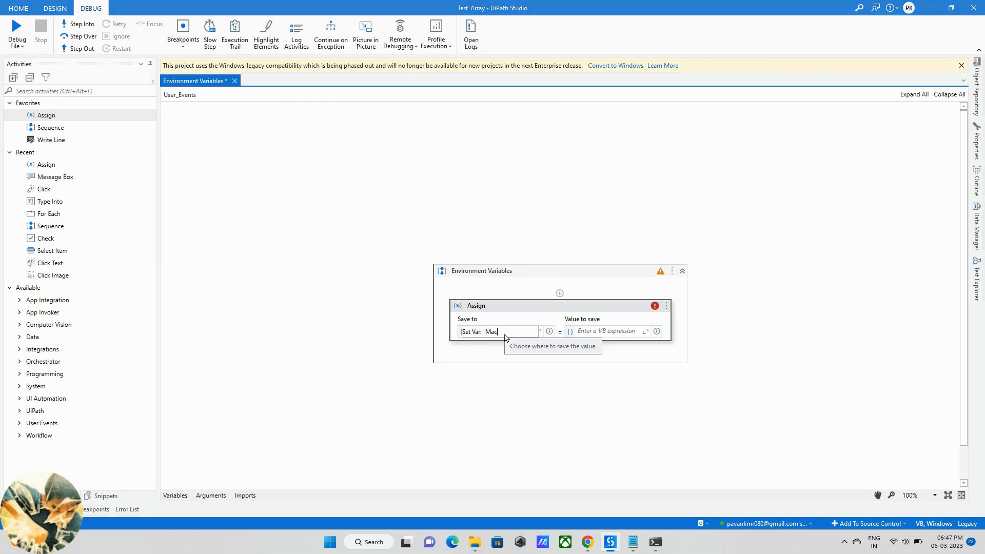
type("hie")
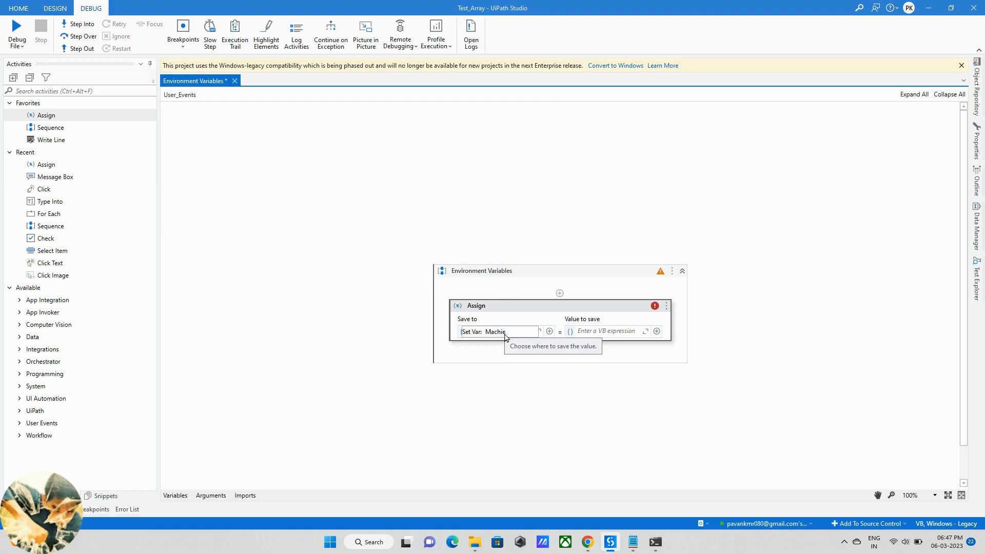
key("Backspace")
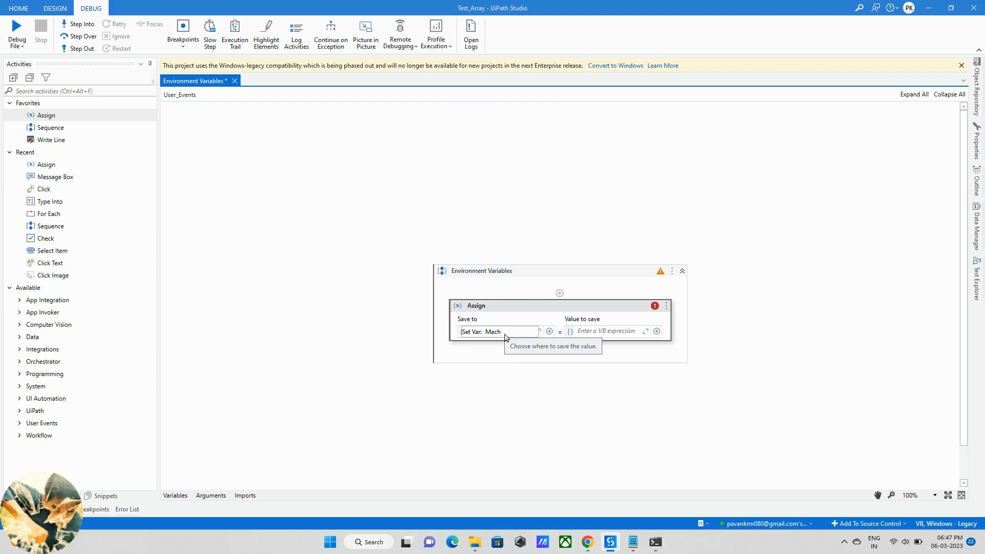
type("ine_")
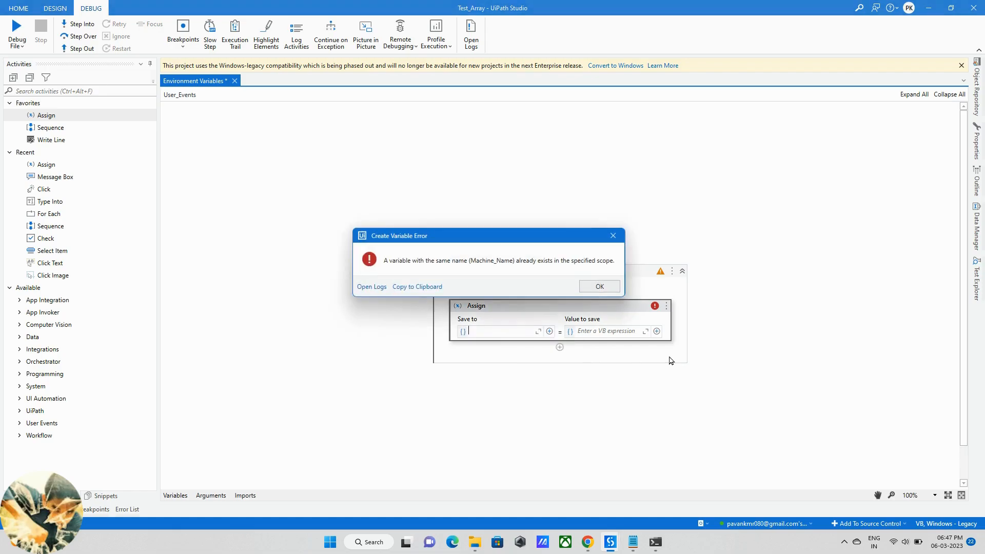
left_click(597, 285)
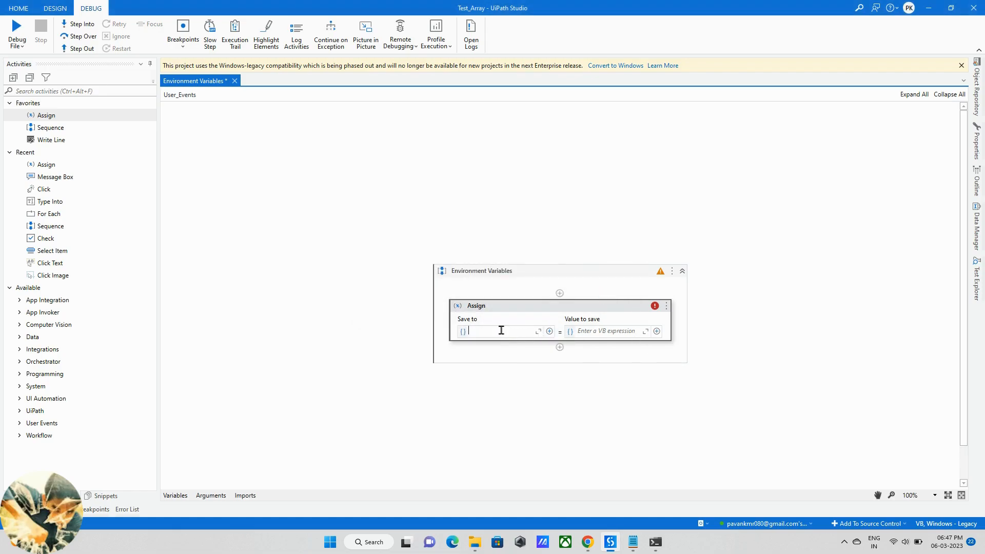
type("Set Var: Machine_Nmae")
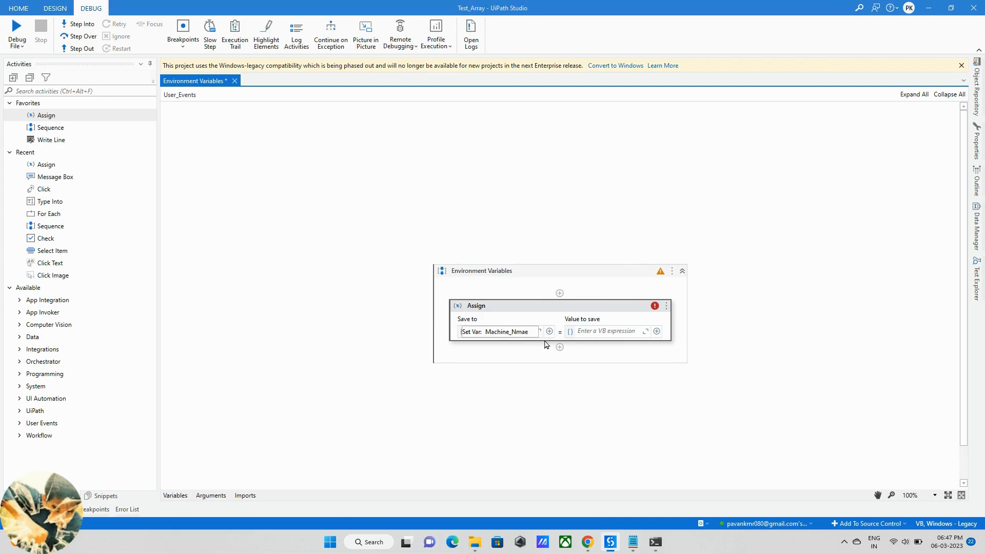
type("Machine_Name")
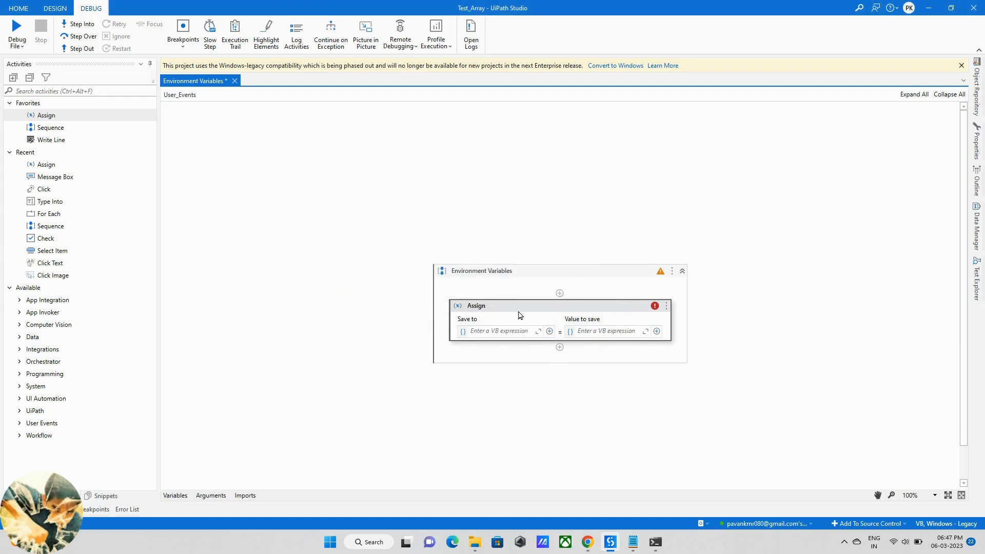
- Set the Assign's Save to target to the Machine_Name variable
left_click(174, 496)
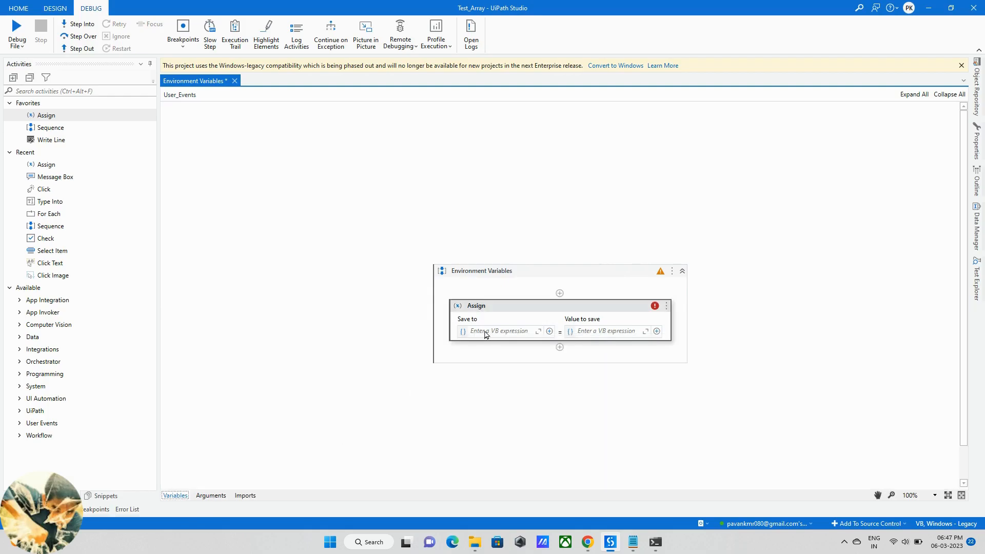
type("Machine_Name")
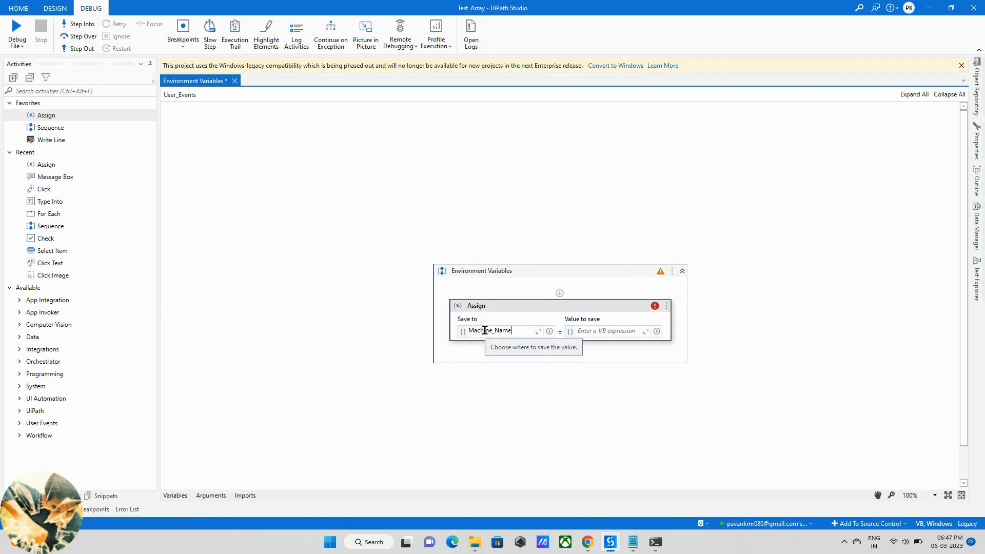
left_click(547, 314)
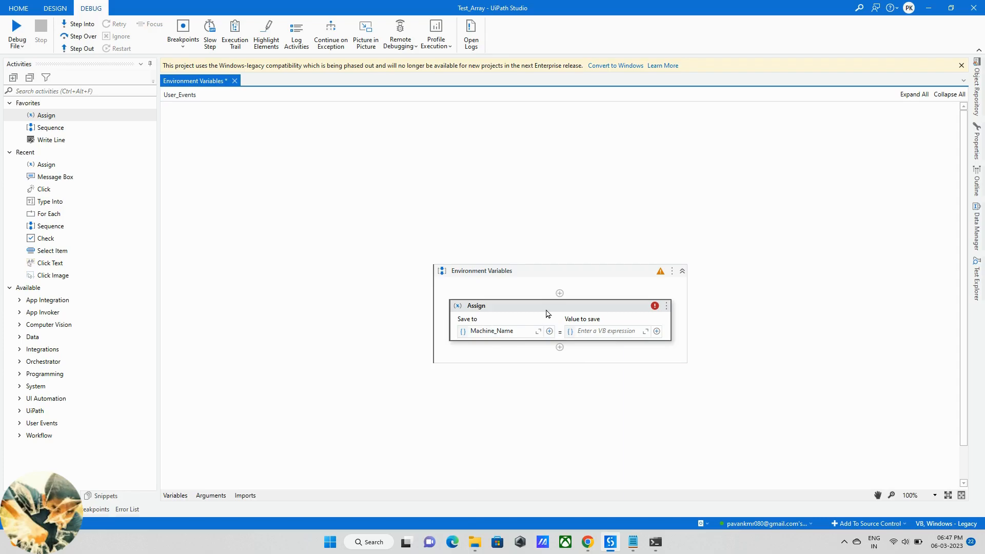
- Enter Environment.MachineName as the assigned value in the Advanced Editor
left_click(658, 331)
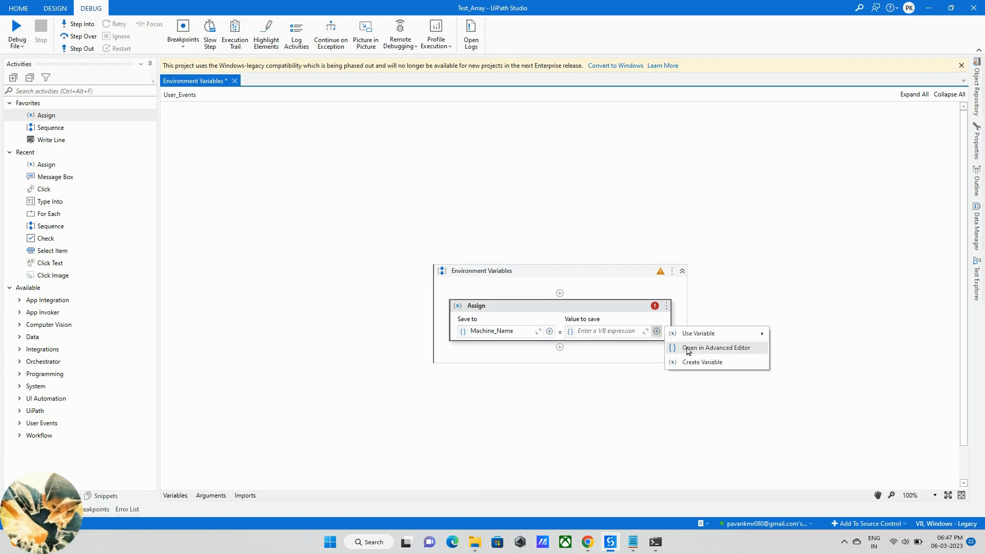
left_click(715, 347)
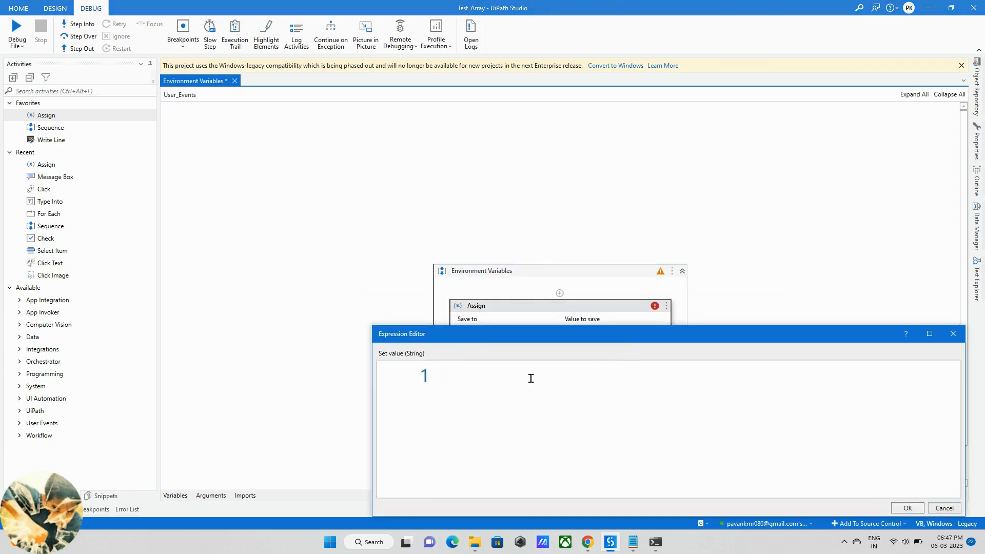
type("en")
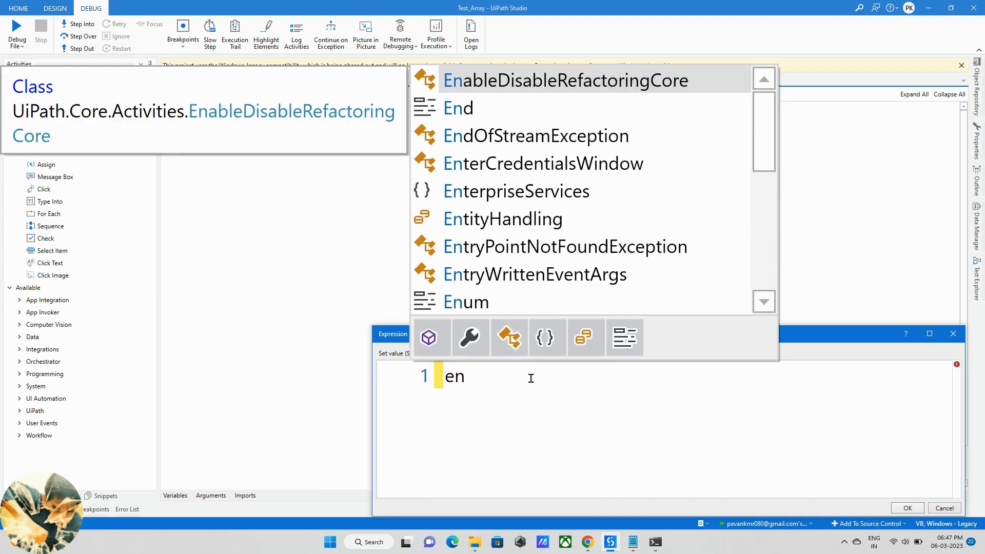
type("vi")
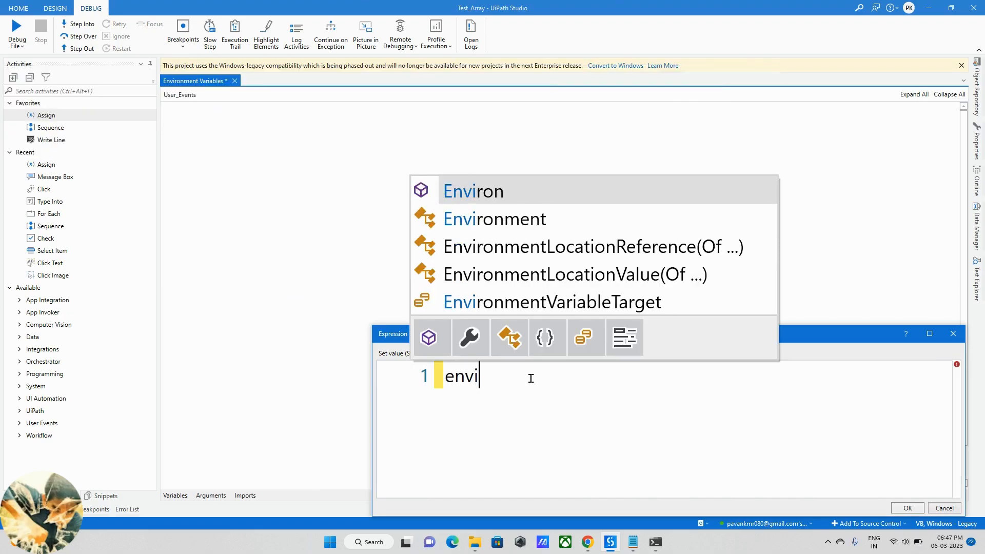
mouse_move(495, 219)
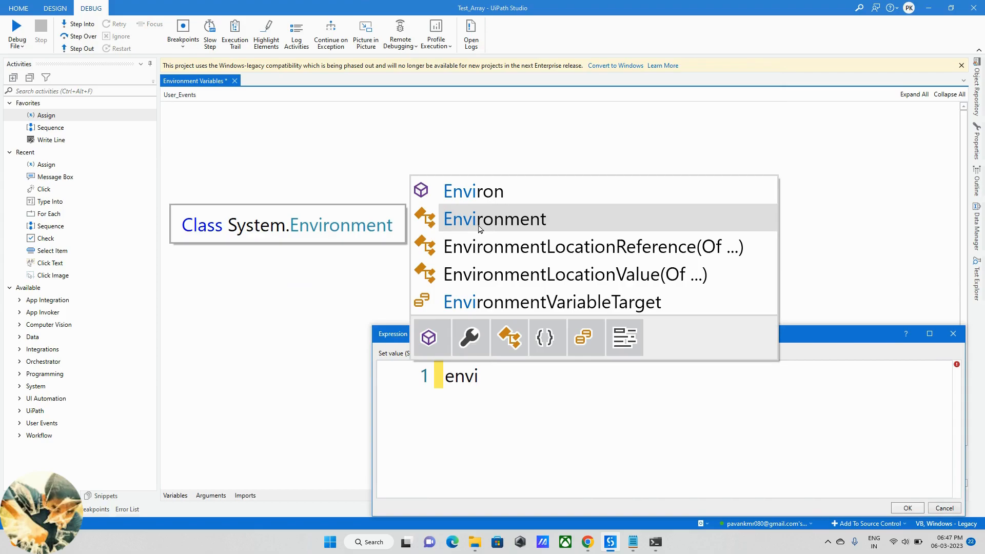
left_click(495, 218)
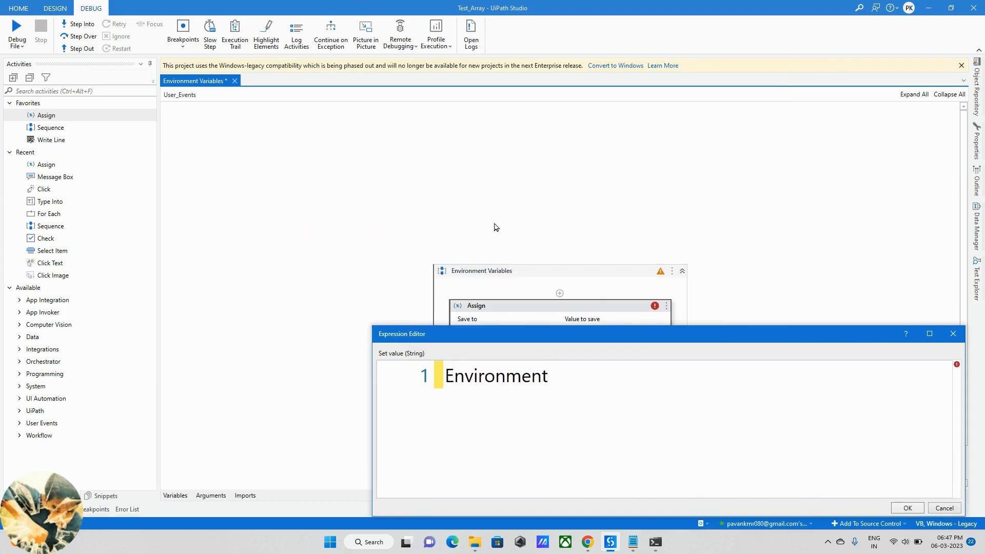
type(".machineName")
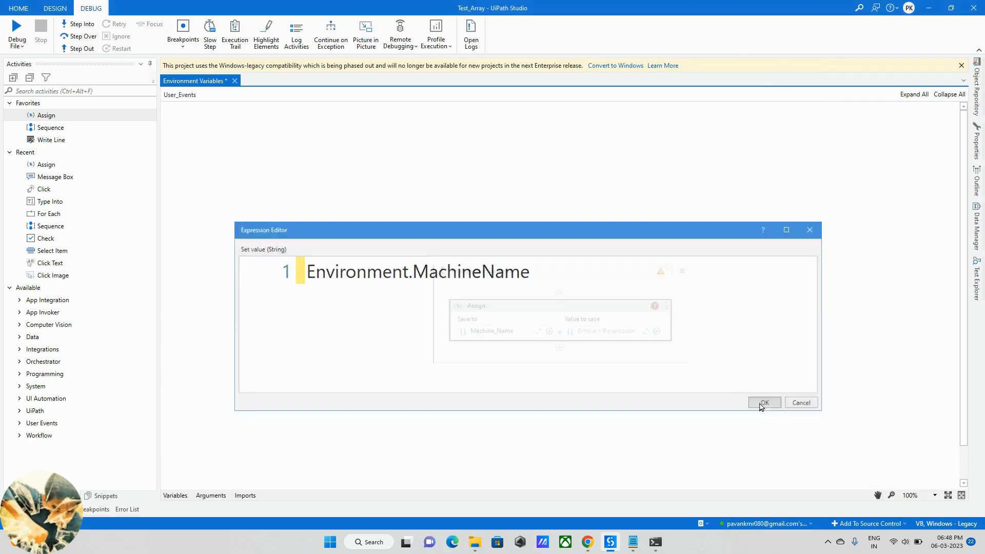
left_click(764, 403)
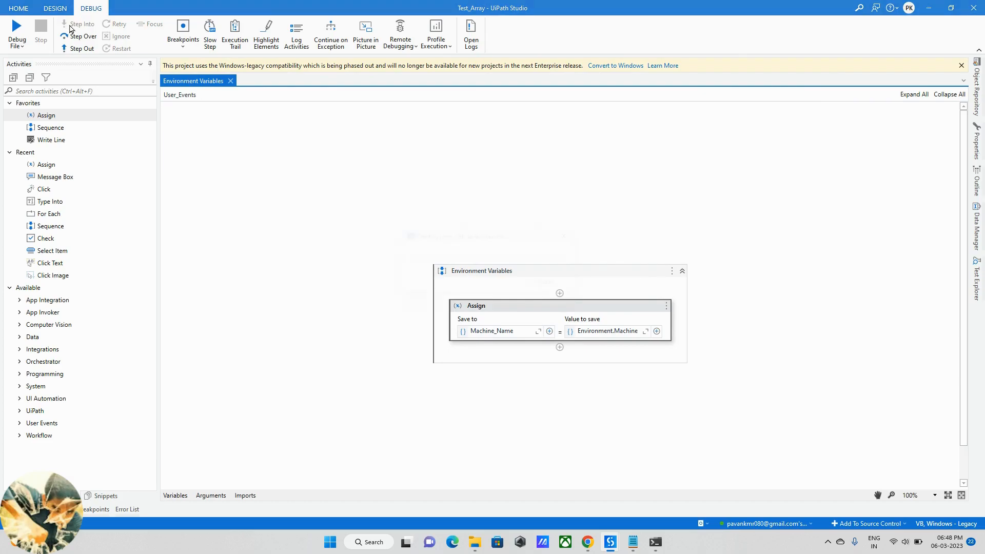
left_click(17, 31)
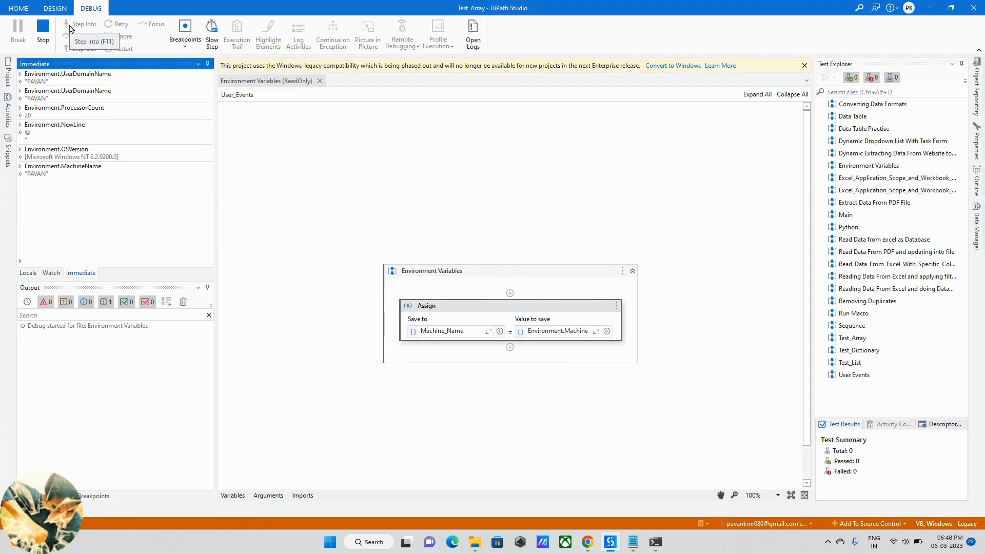
left_click(84, 24)
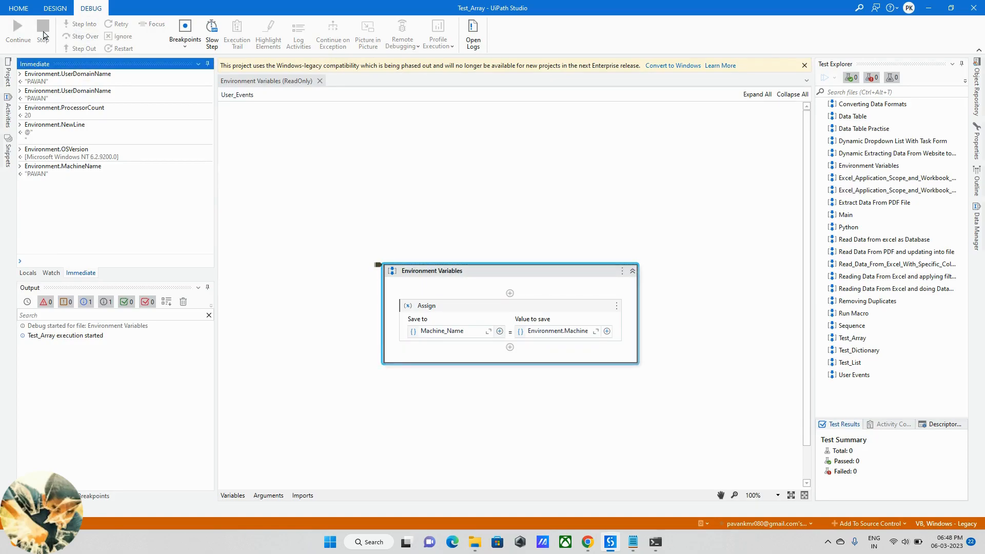
mouse_move(107, 176)
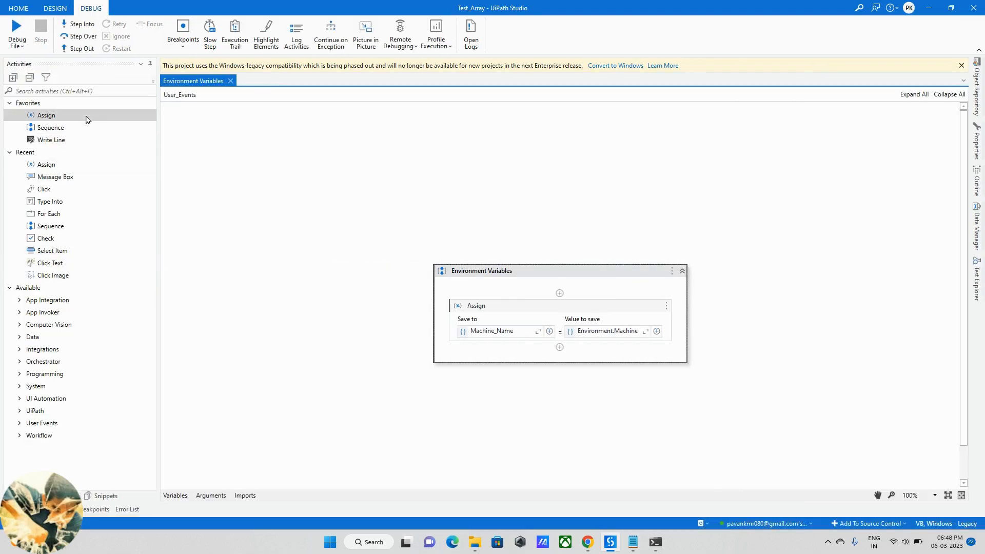
- Add a Message Box showing Machine_Name after the Assign and debug the file
type("message")
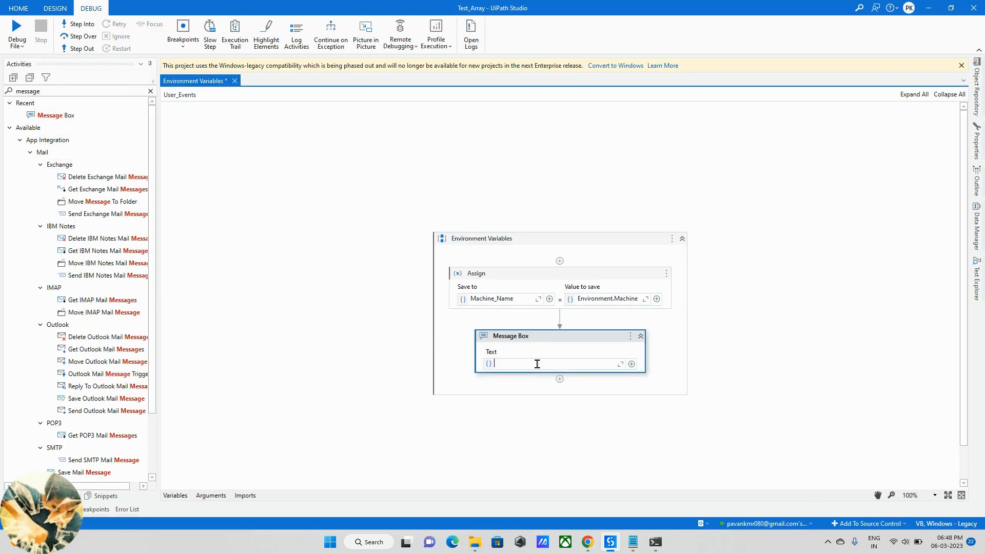
type("Machine_Name")
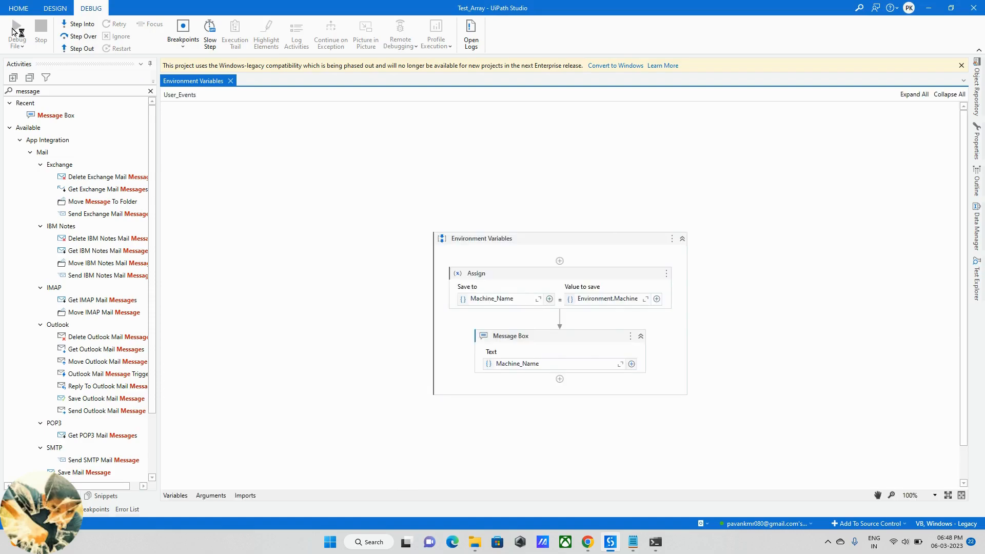
left_click(16, 32)
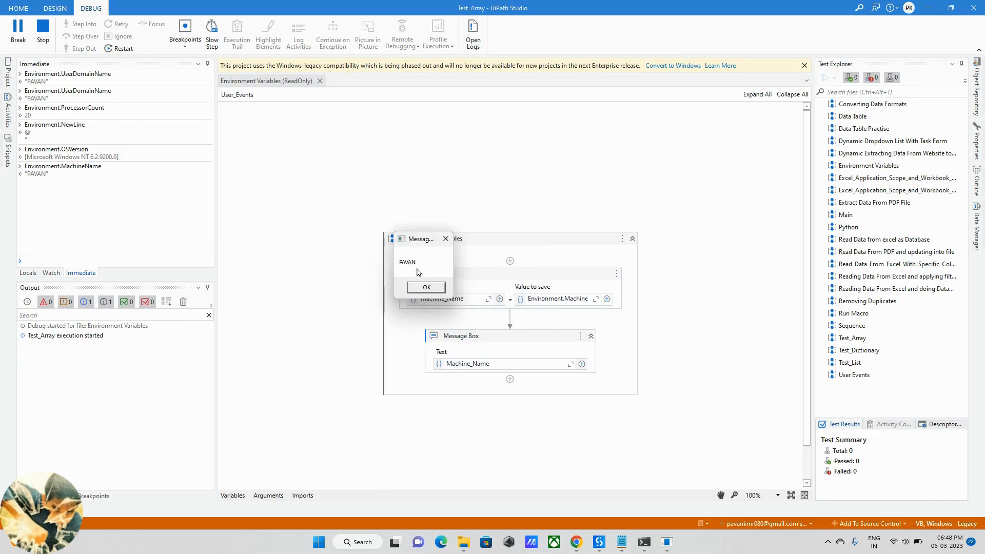
mouse_move(409, 272)
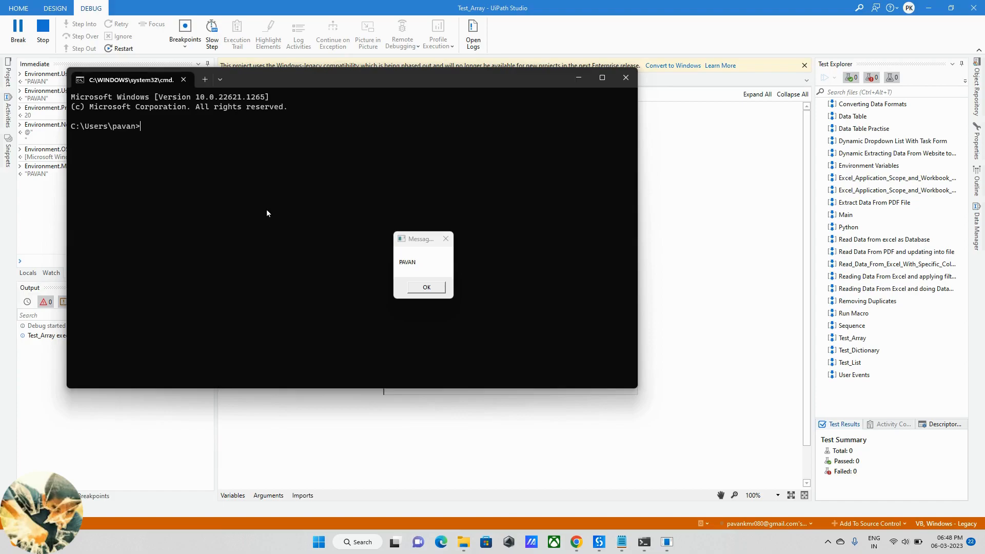
- Run hostname in Command Prompt, confirming 'Pavan', then minimize the console
type("hostname")
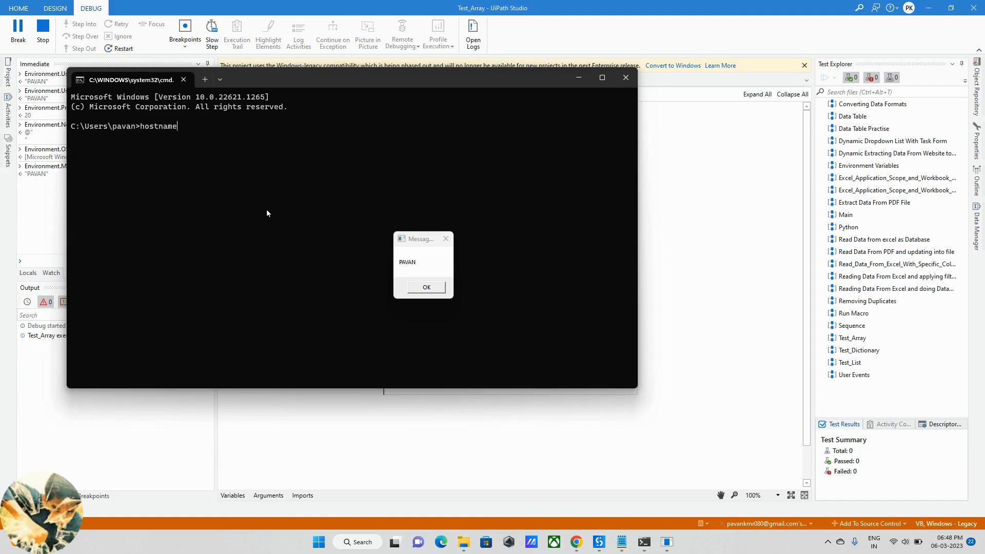
key("Return")
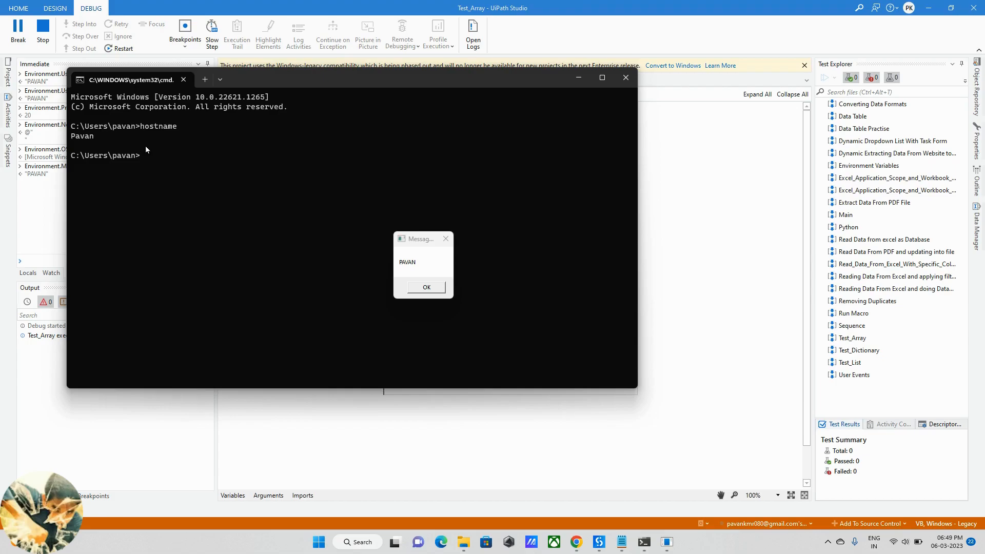
mouse_move(579, 141)
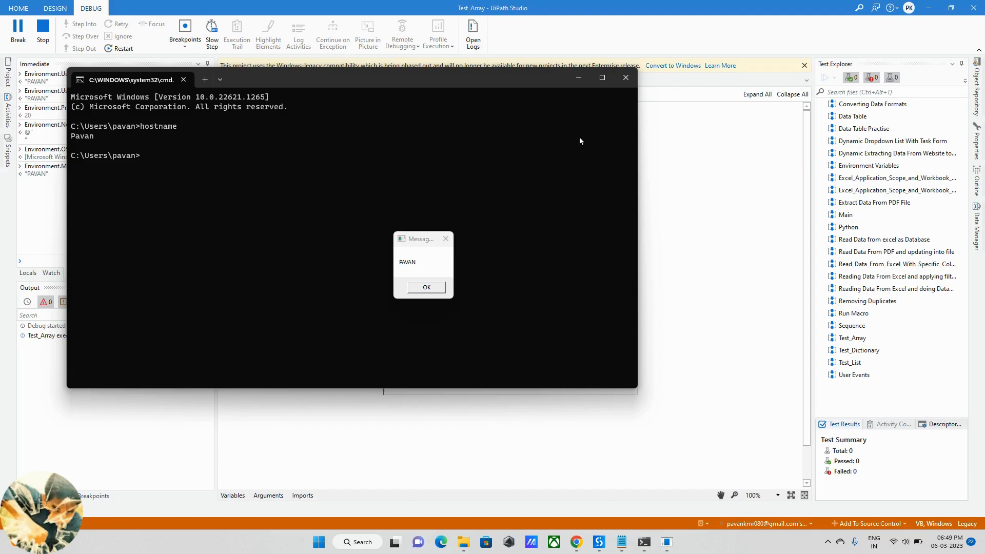
mouse_move(577, 78)
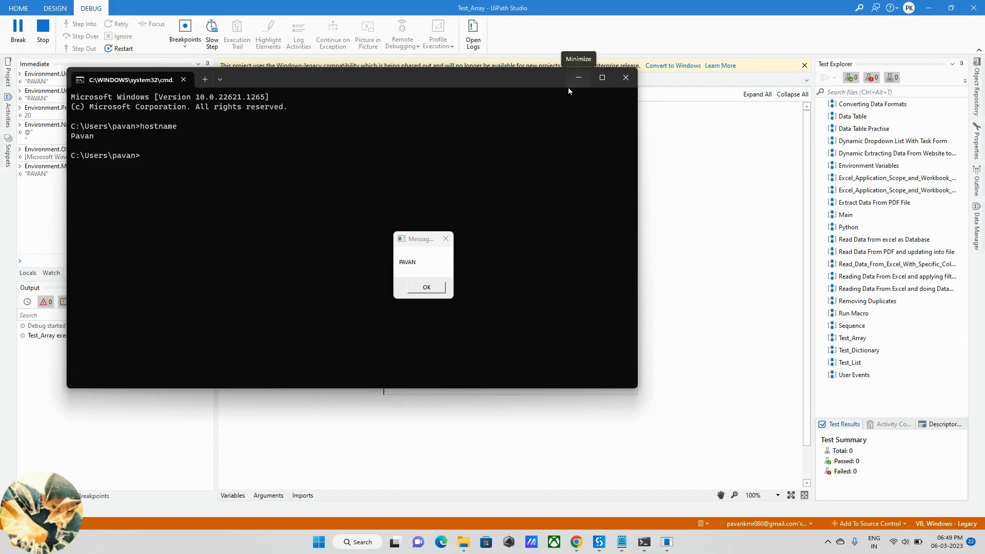
left_click(425, 288)
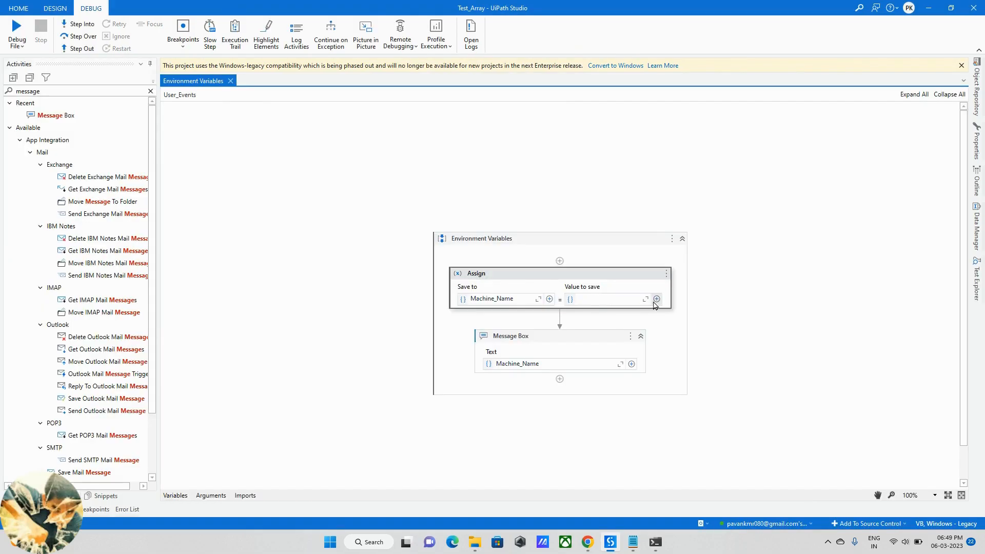
left_click(646, 300)
type("Environm")
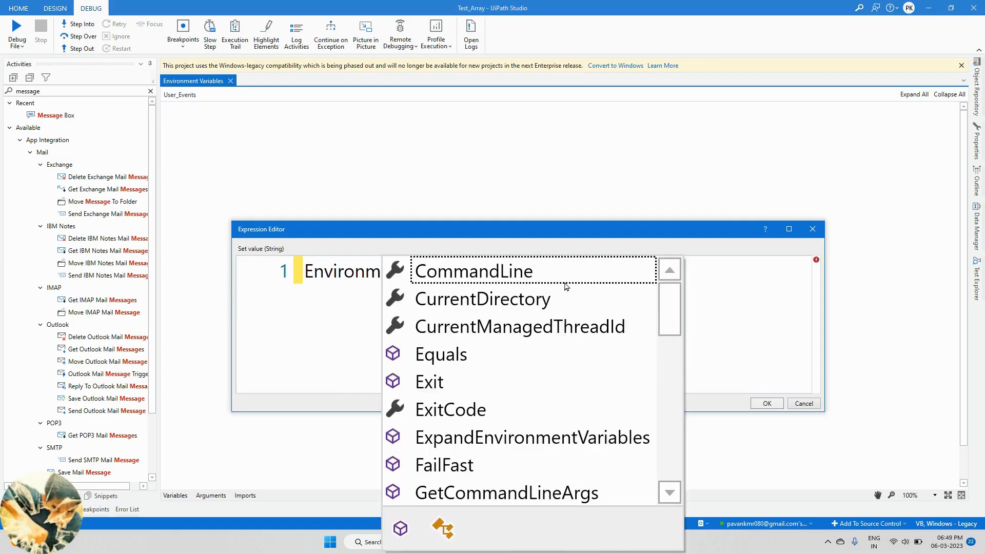
type(".user")
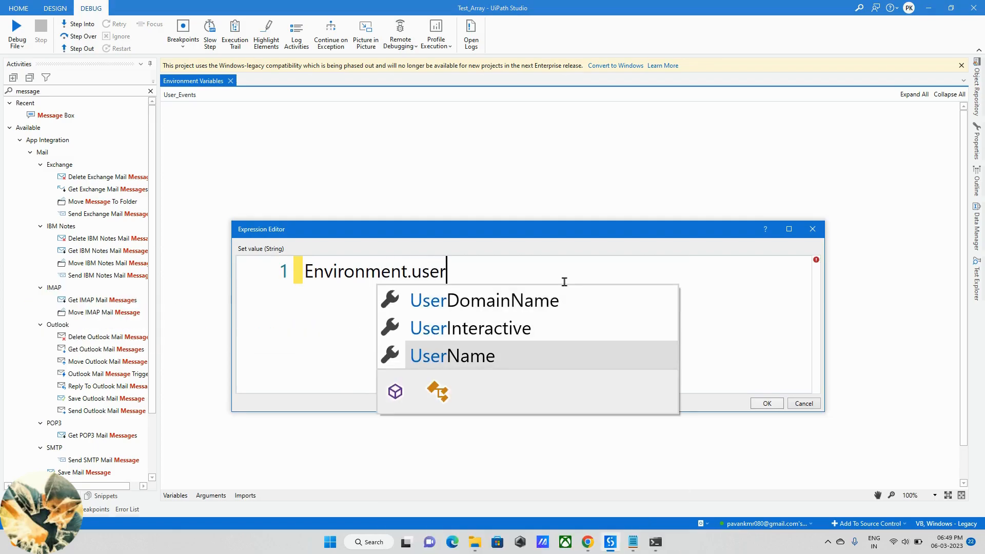
mouse_move(545, 328)
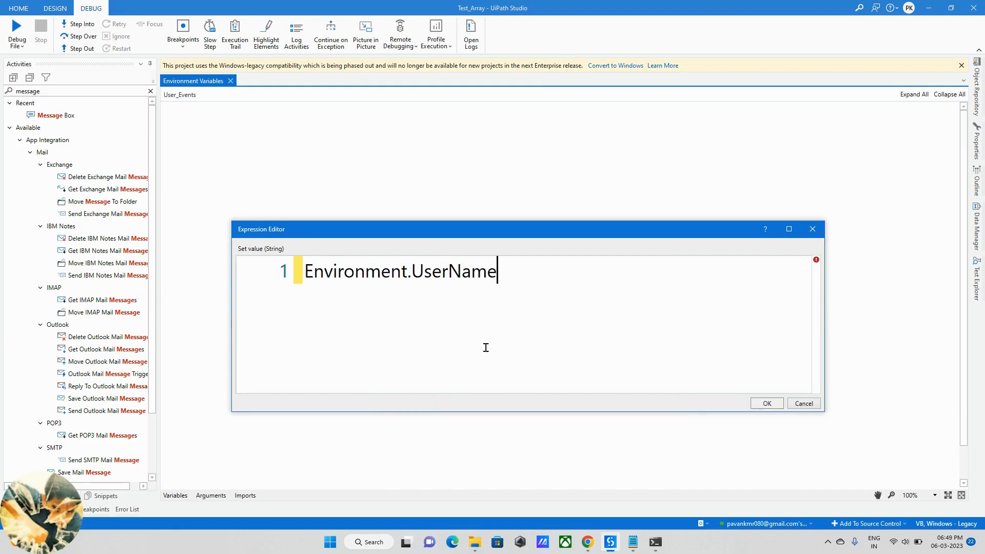
left_click(767, 404)
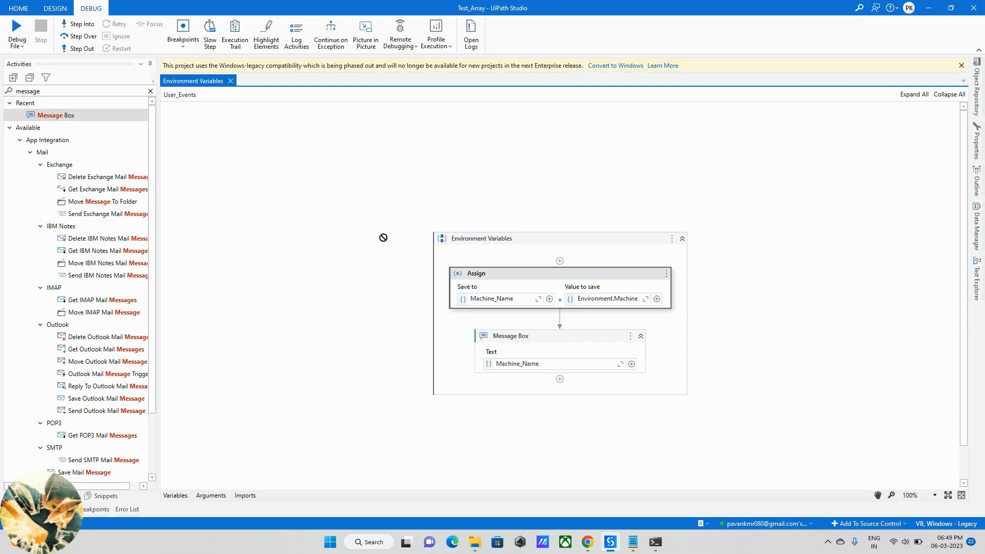
- Insert a Message Box at the sequence start with text "Hi Welcome to Techy Stack!"
left_click(631, 269)
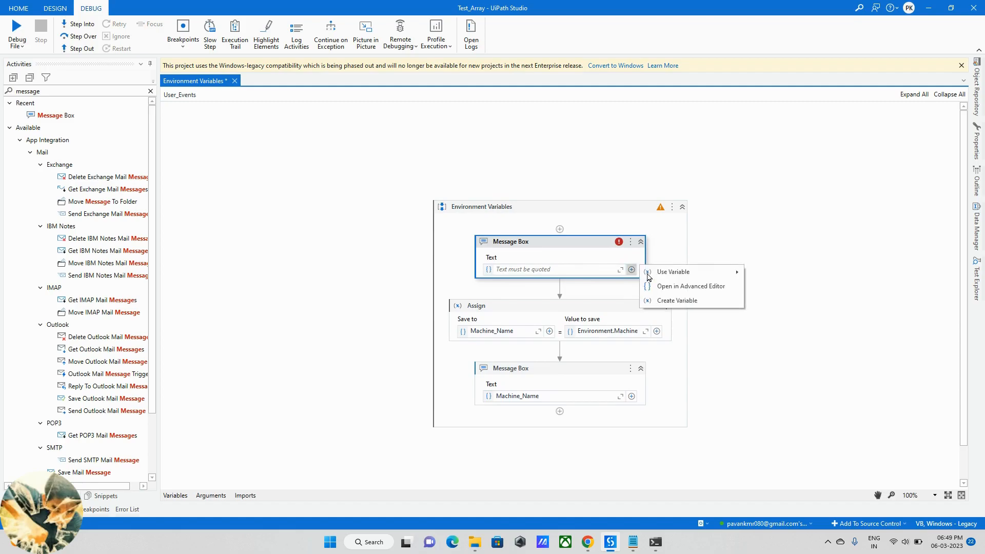
left_click(691, 286)
type("\"Hi Welcmoe \"")
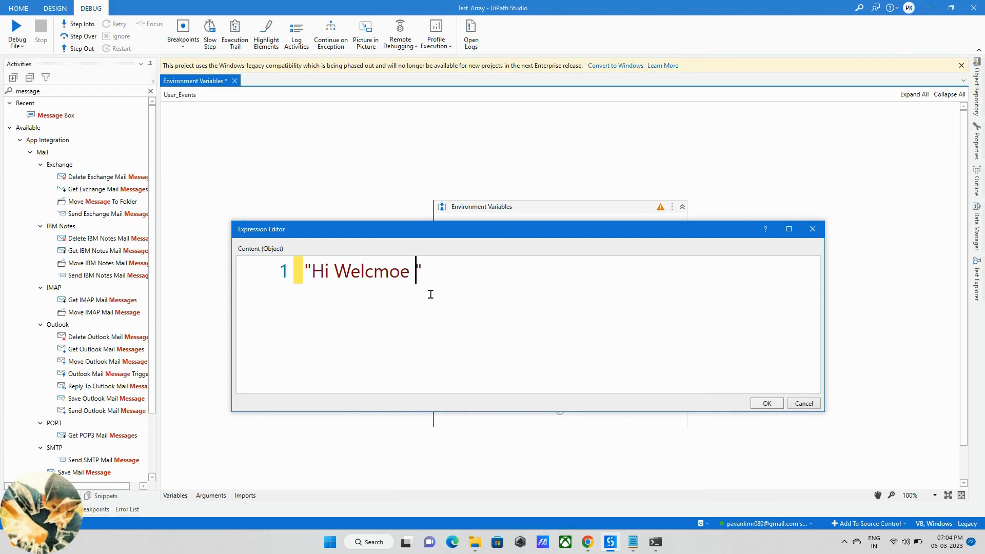
key("backspace")
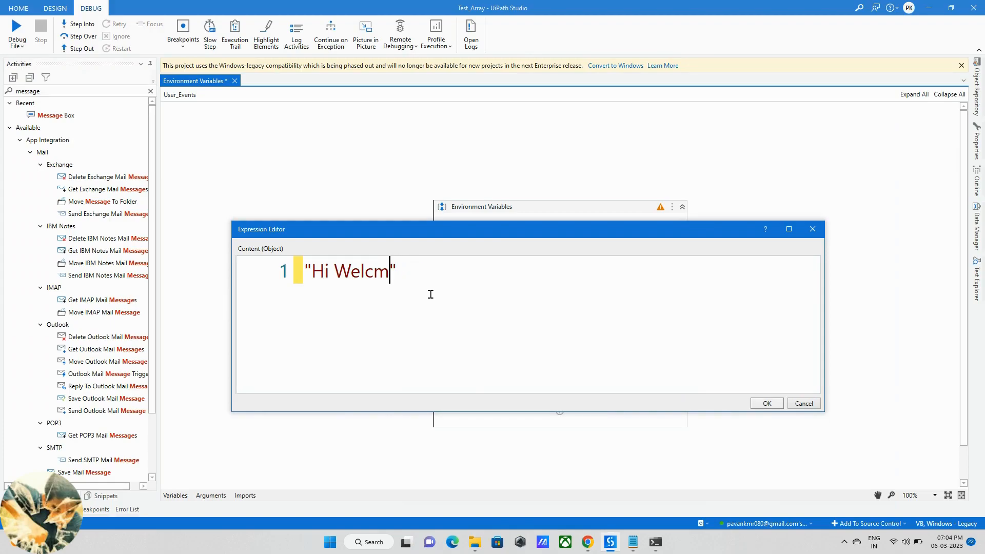
type("ome to T")
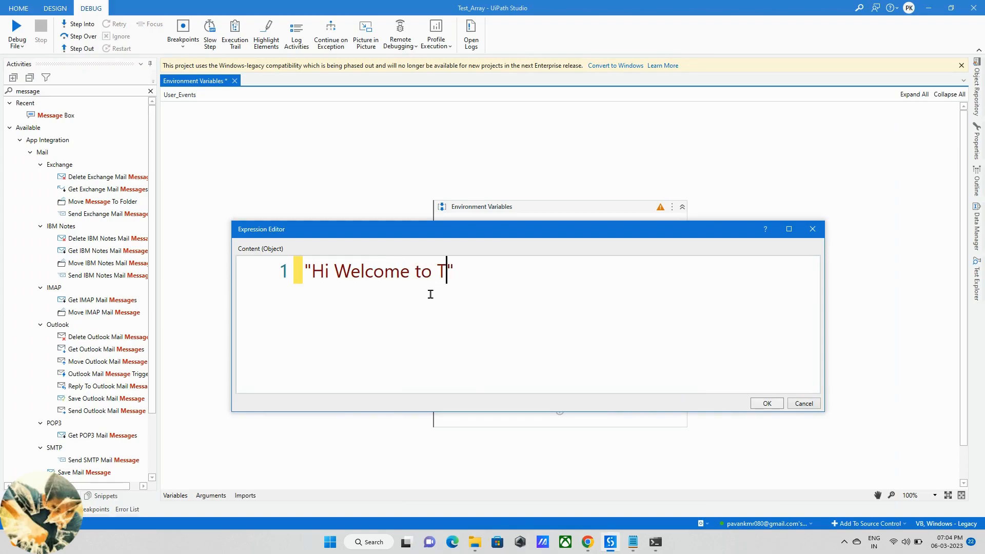
type("echy Stac")
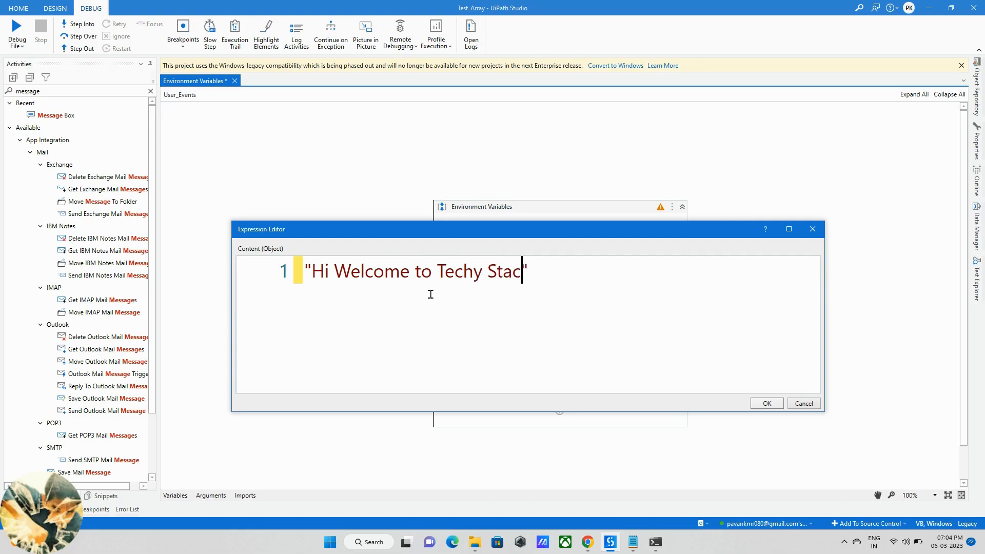
type("k!")
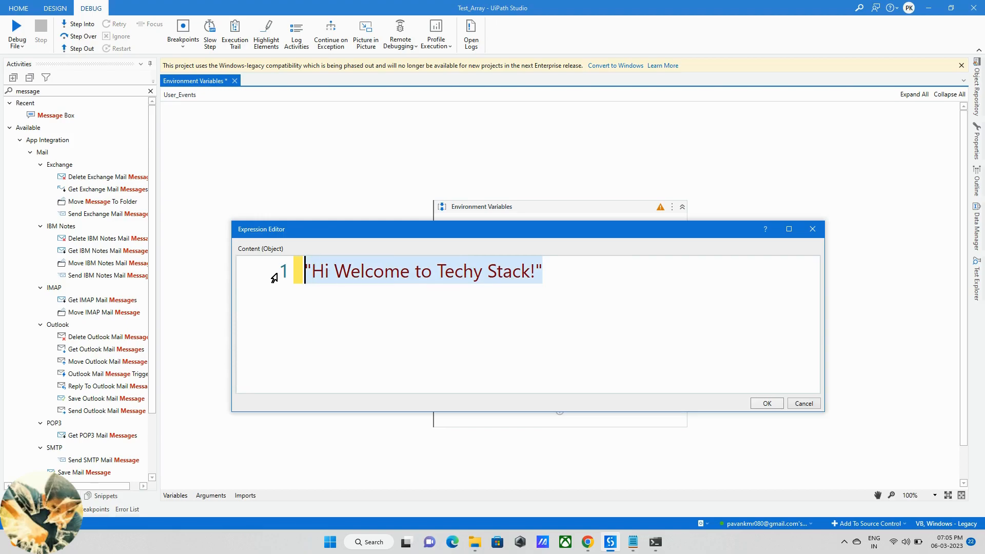
left_click(766, 403)
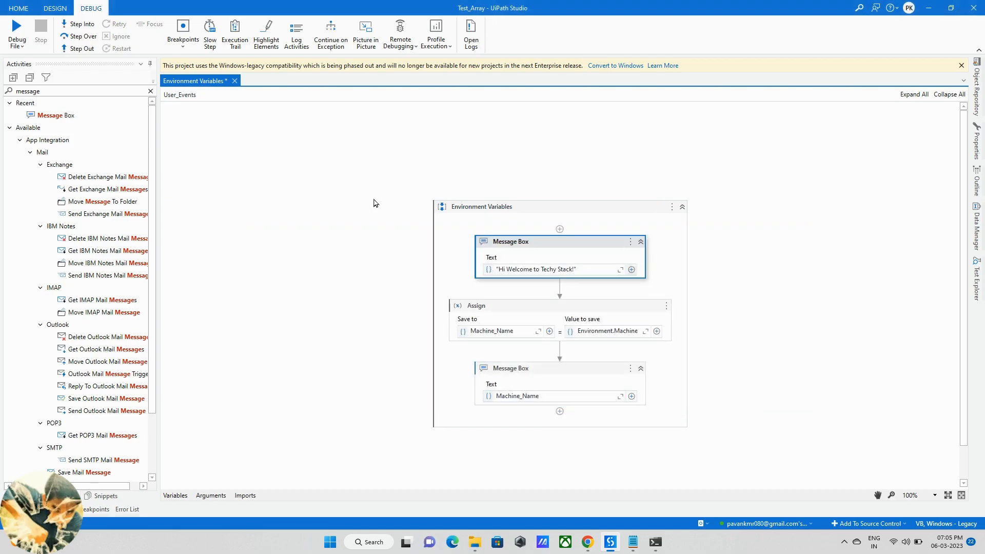
- Debug with Step Into through the first Message Box and dismiss the greeting dialog
left_click(17, 31)
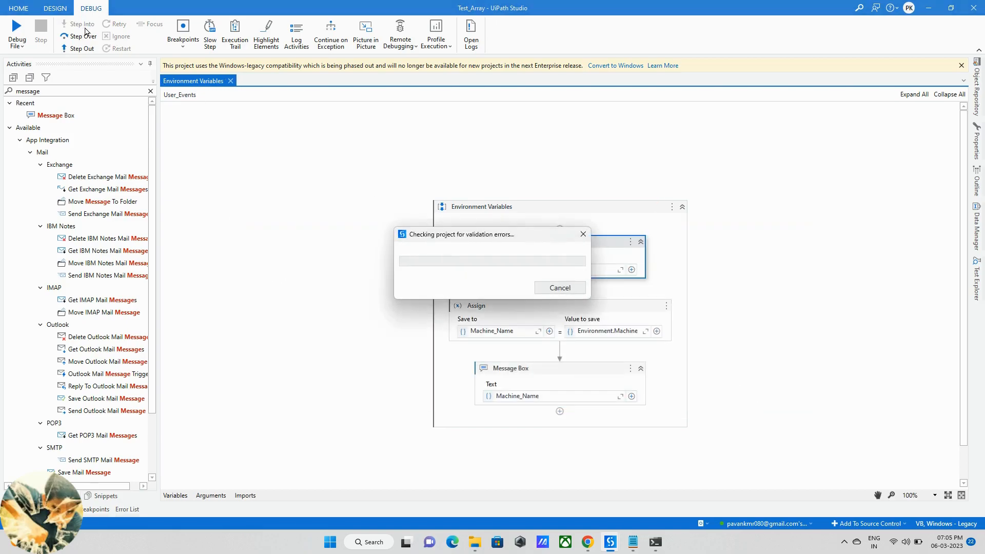
left_click(17, 31)
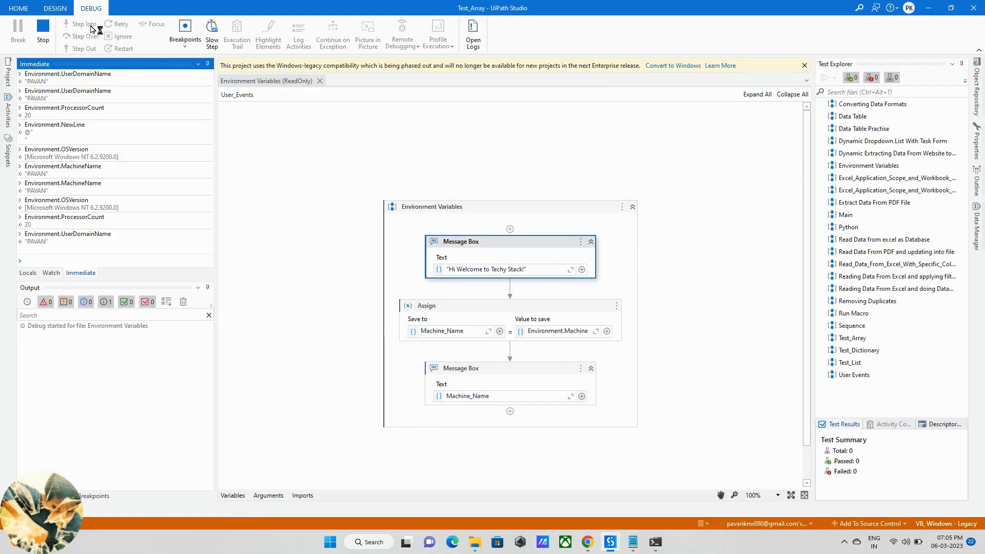
left_click(80, 28)
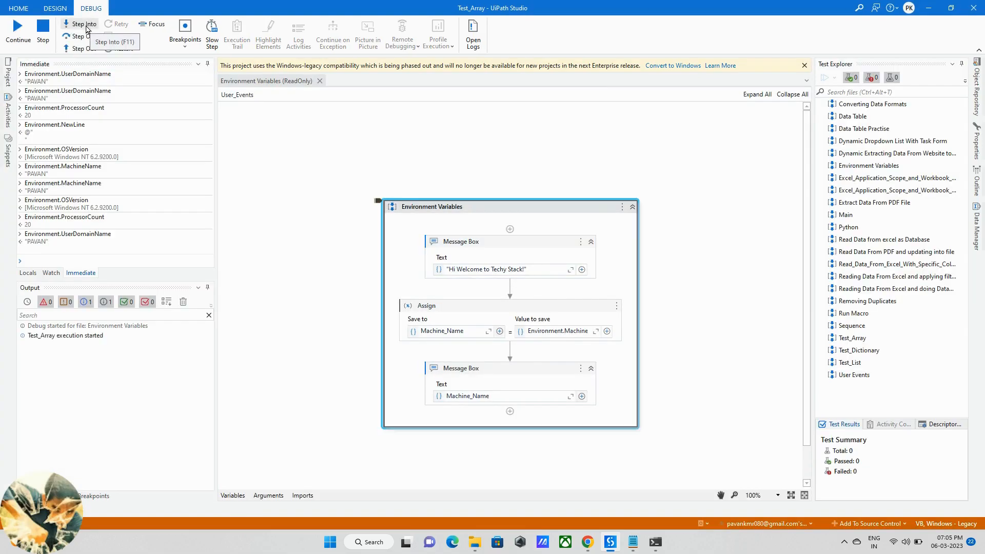
left_click(82, 24)
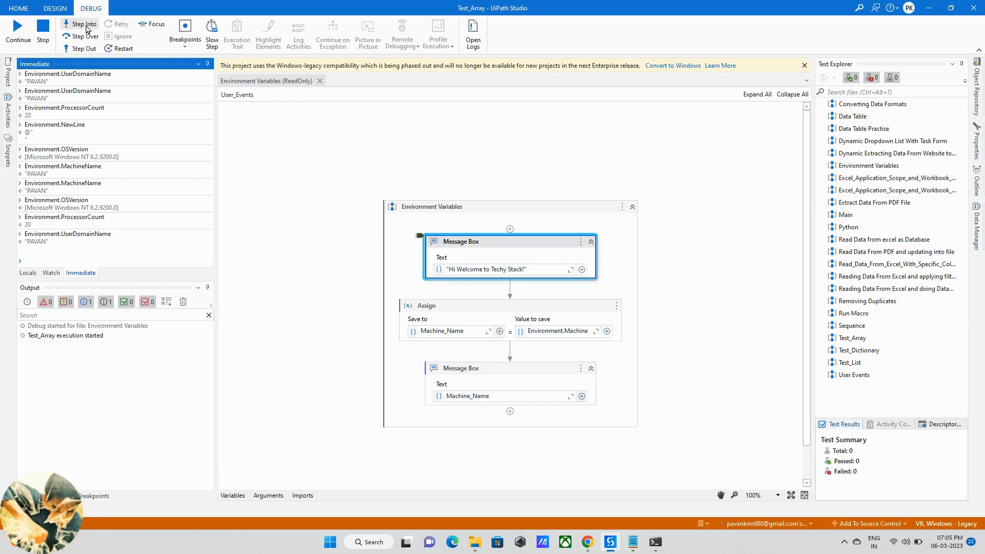
left_click(81, 24)
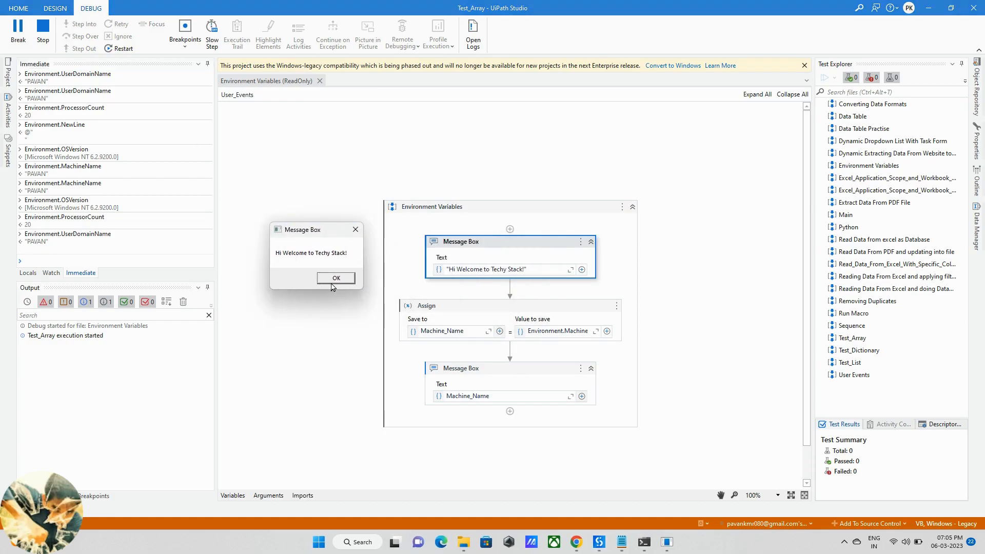
left_click(335, 278)
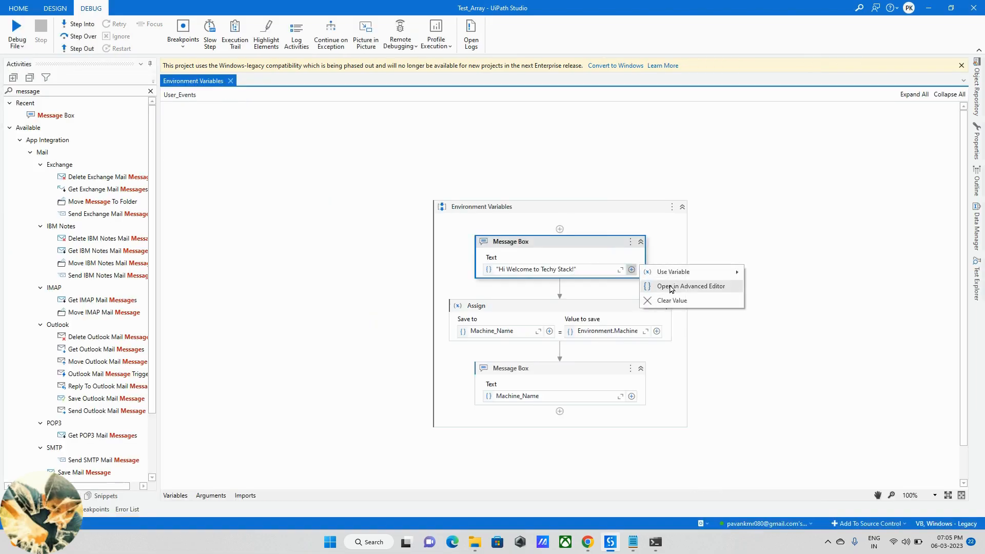
- Change the greeting to "Hi Welcome to" + Environment.NewLine + "Techy Stack!"
left_click(691, 286)
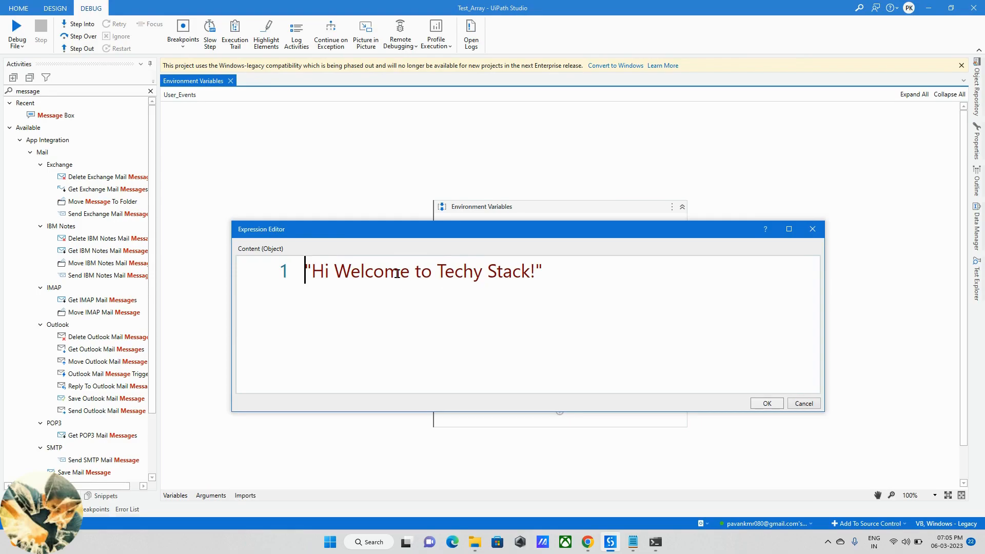
mouse_move(494, 326)
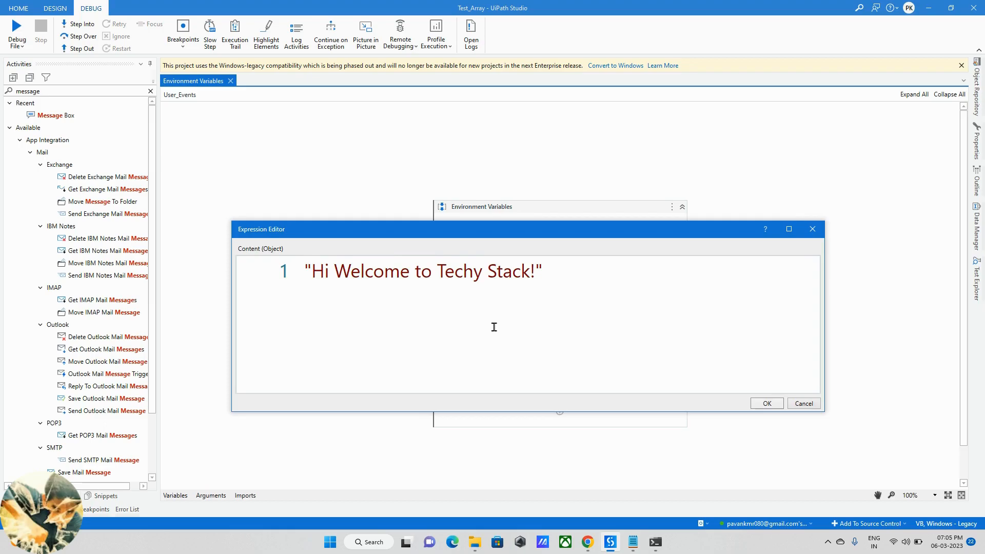
type("\" +")
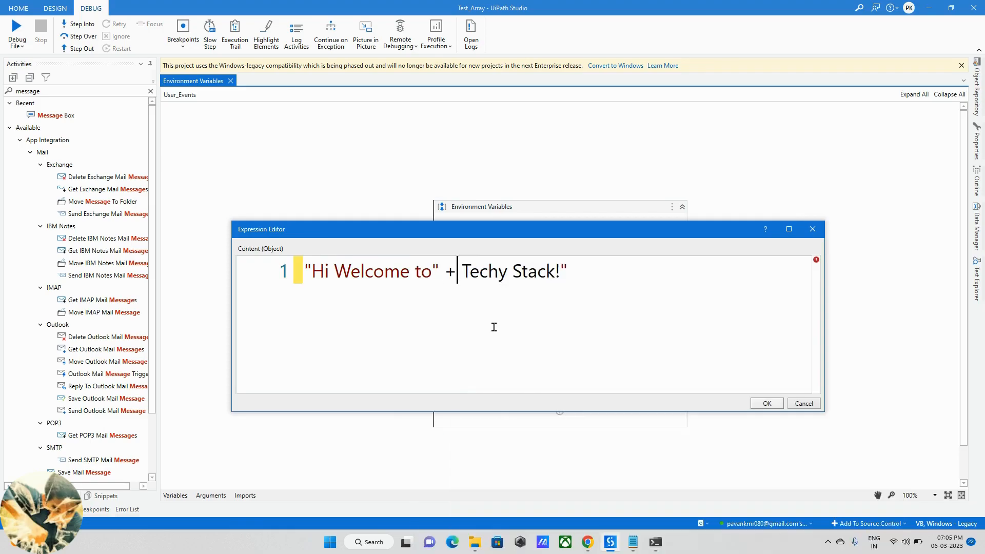
type("env")
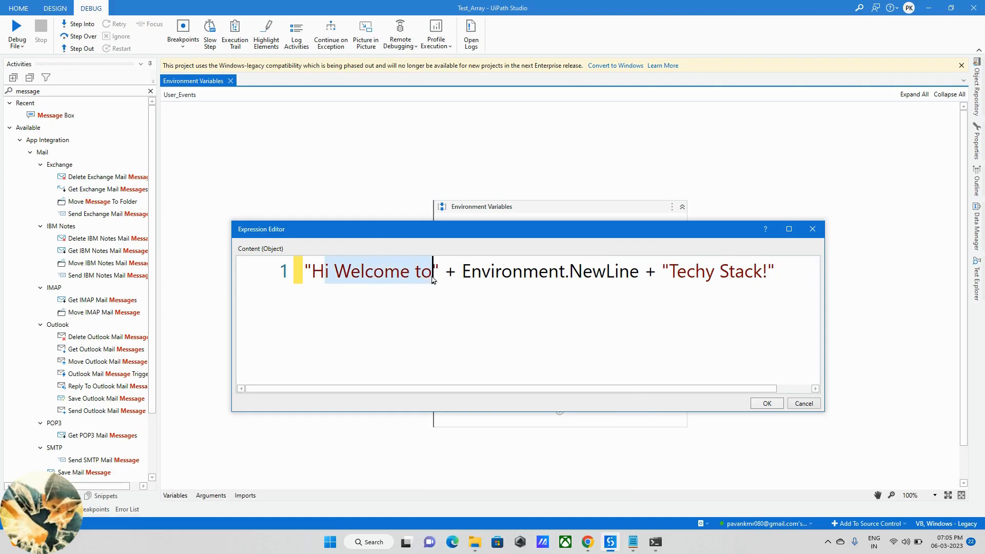
mouse_move(770, 423)
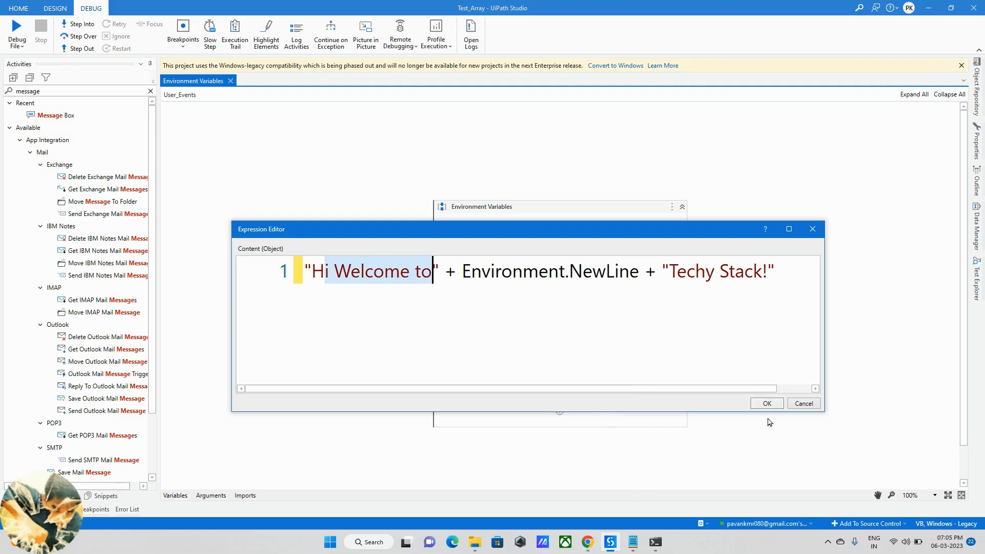
left_click(766, 403)
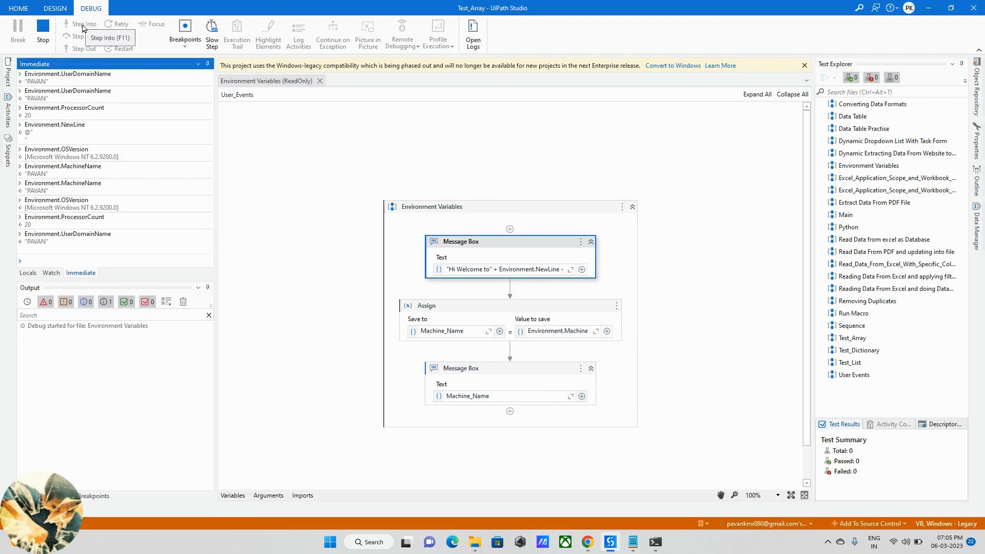
- Step into the first Message Box, view the two-line greeting, and dismiss it
left_click(83, 24)
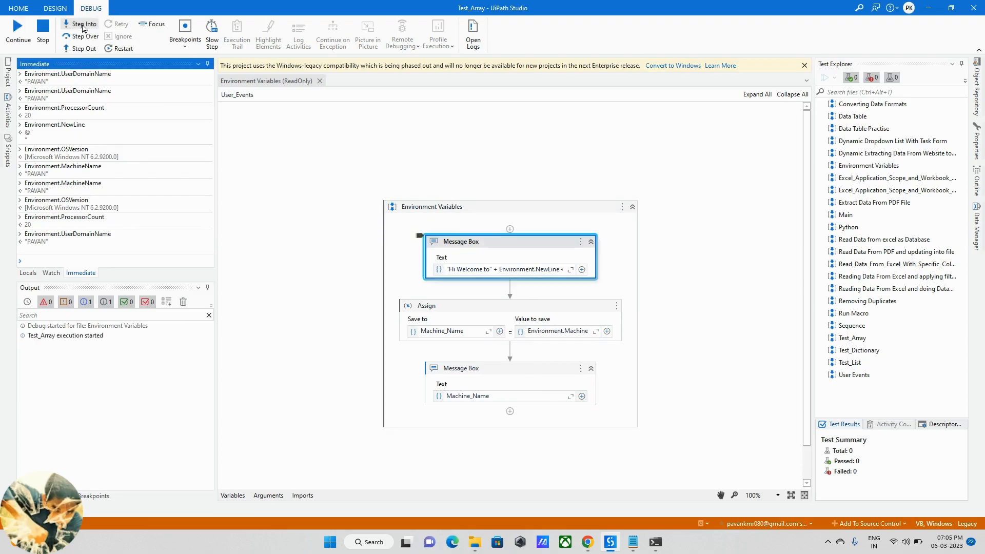
left_click(84, 24)
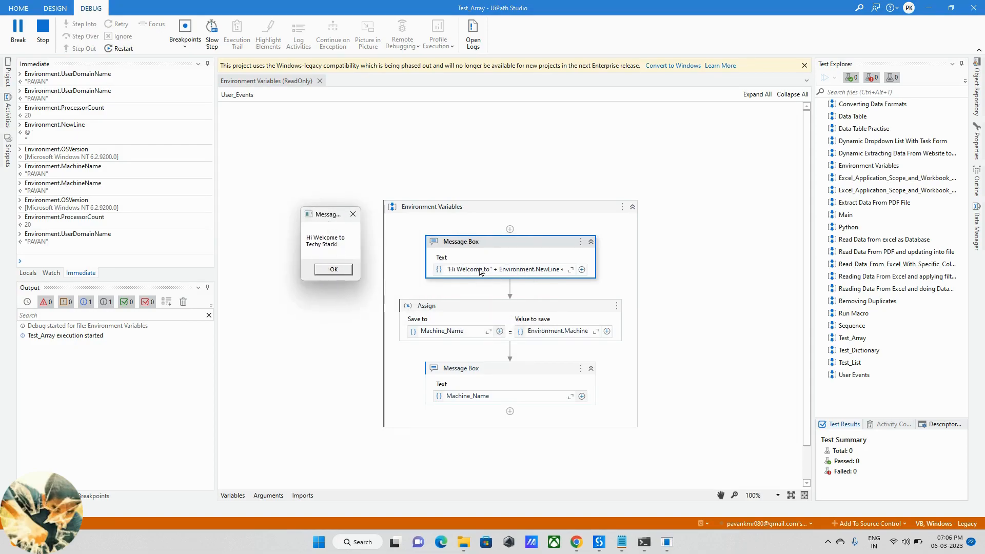
mouse_move(330, 250)
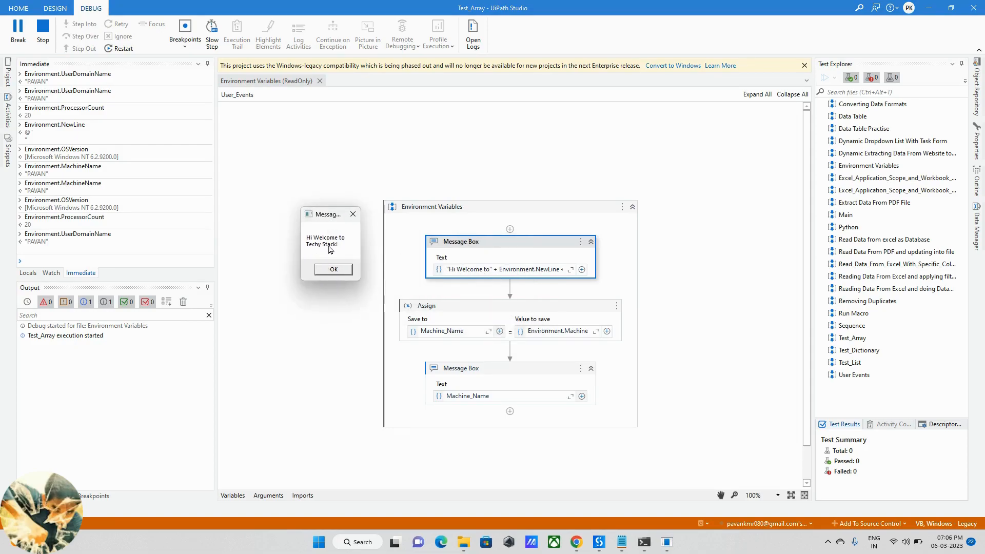
mouse_move(303, 241)
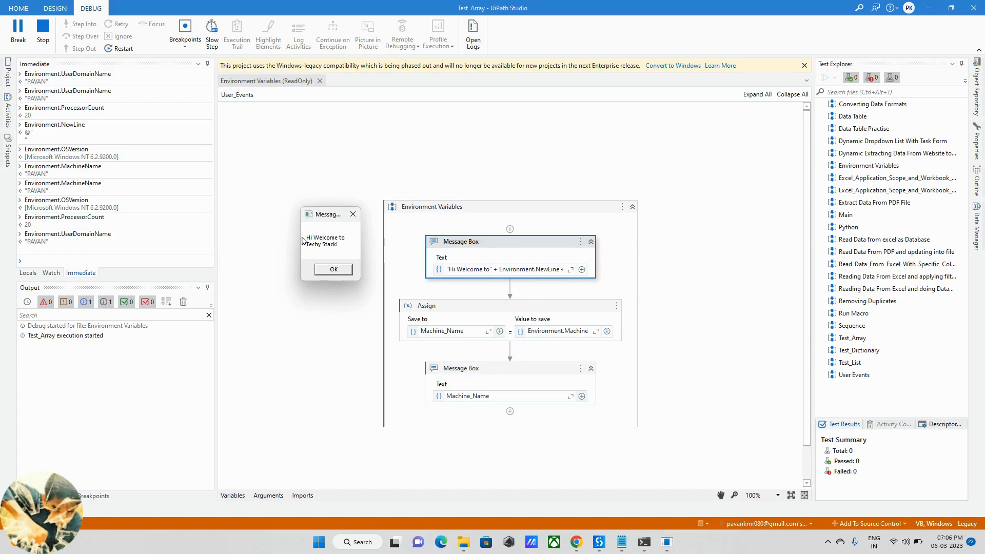
mouse_move(339, 249)
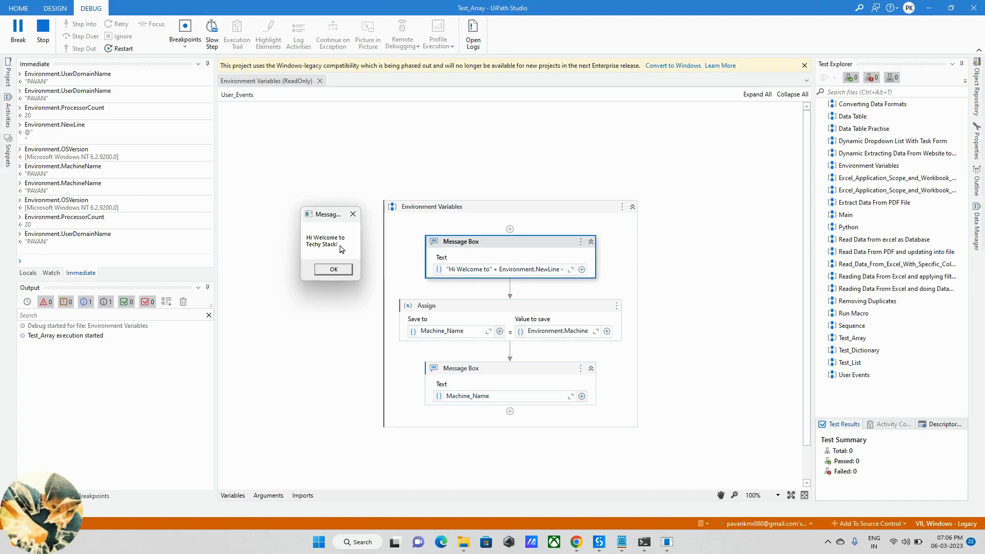
mouse_move(556, 283)
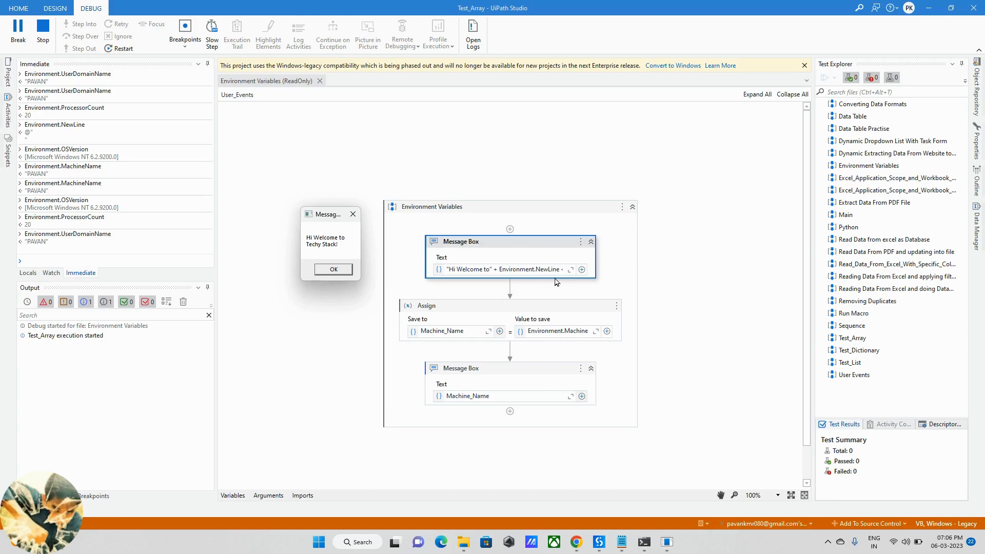
left_click(333, 269)
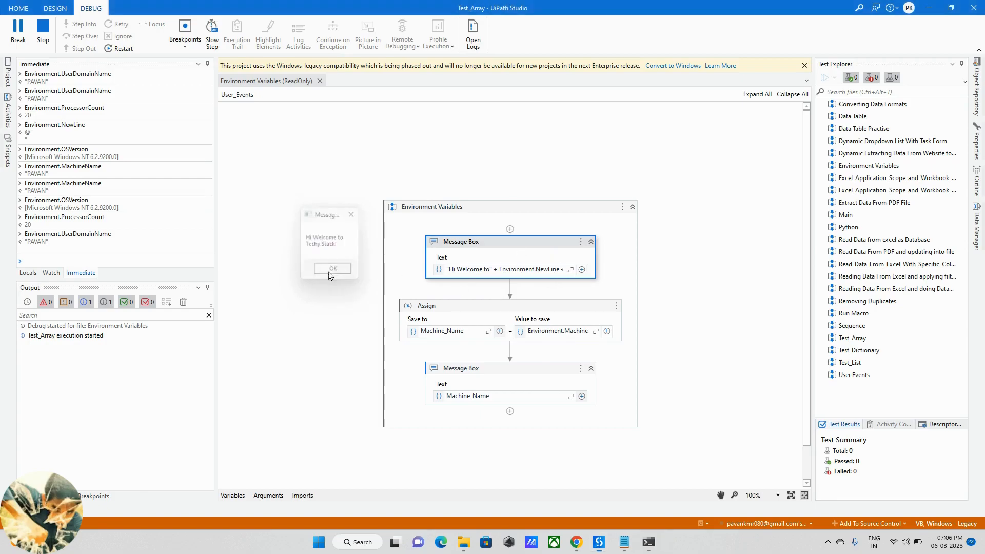
left_click(332, 269)
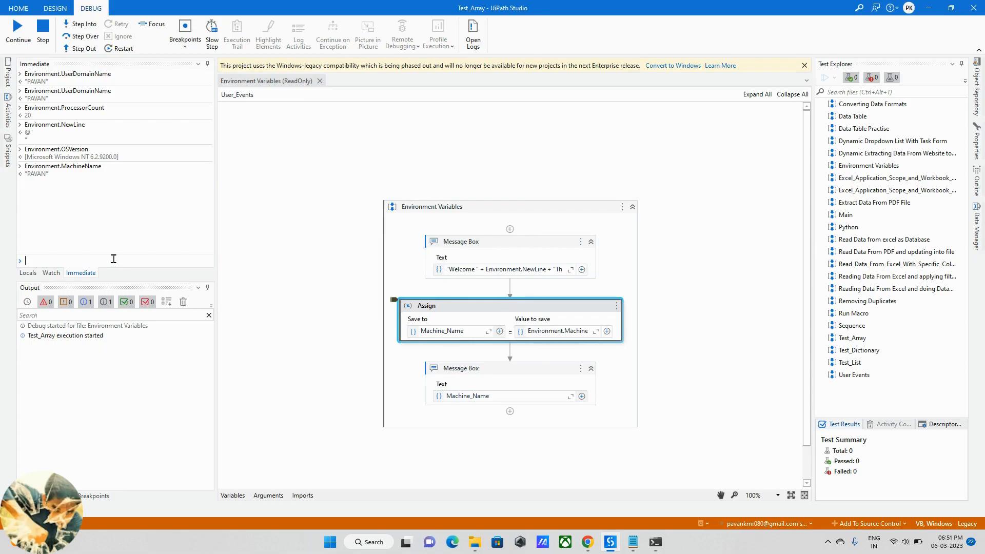
- Evaluate Environment.OSVersion, MachineName and ProcessorCount in the Immediate panel
type("ent")
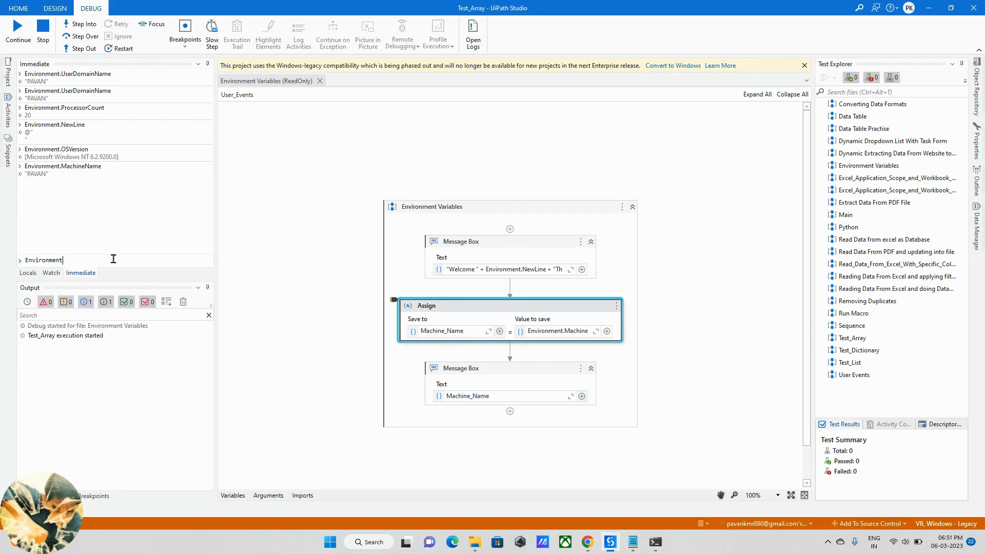
type(".")
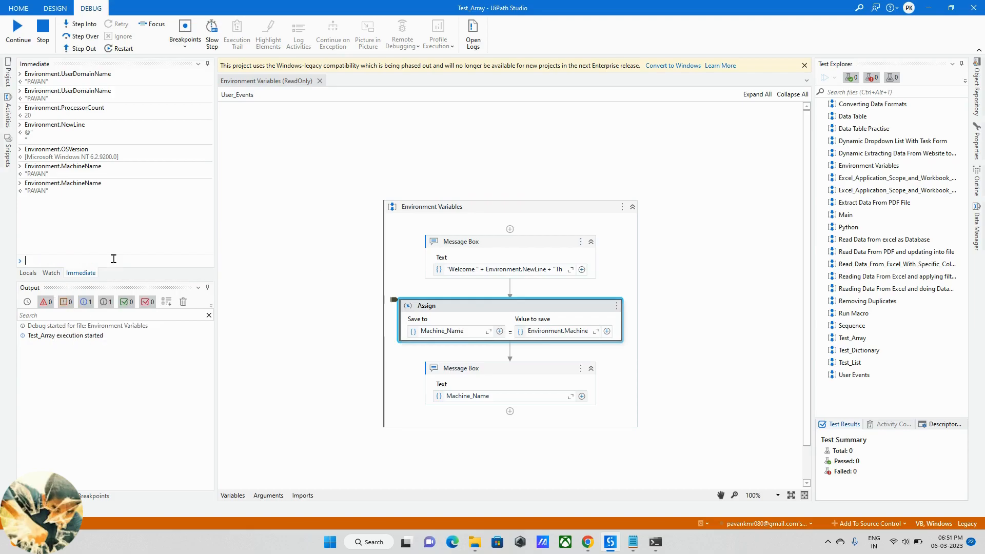
double_click(34, 190)
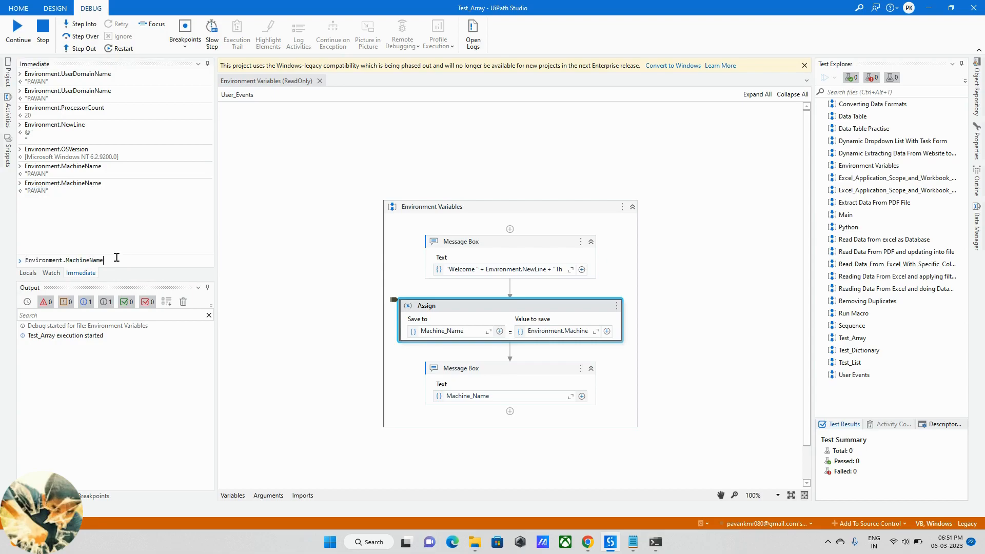
type("Environment.OSVersion")
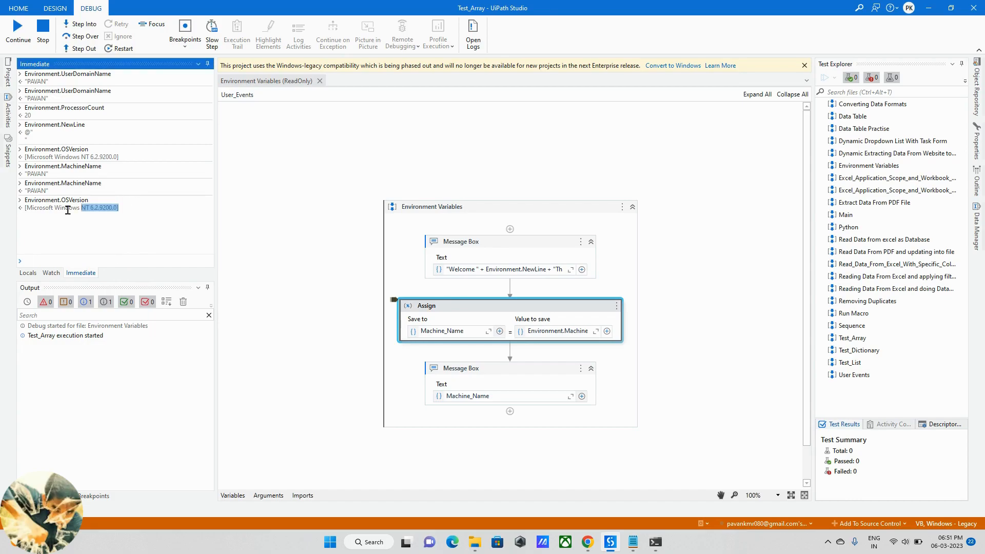
left_click(112, 260)
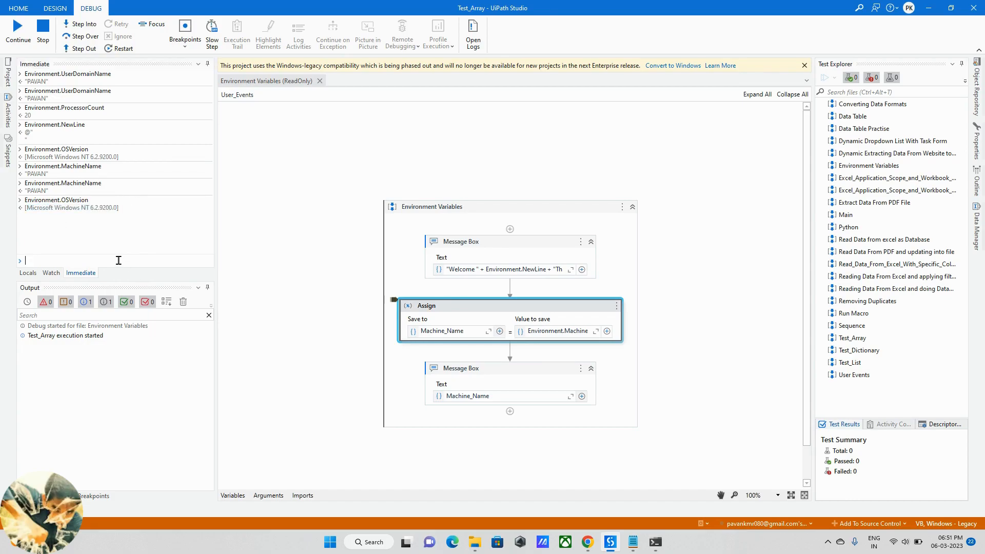
type("Environment.MachineName")
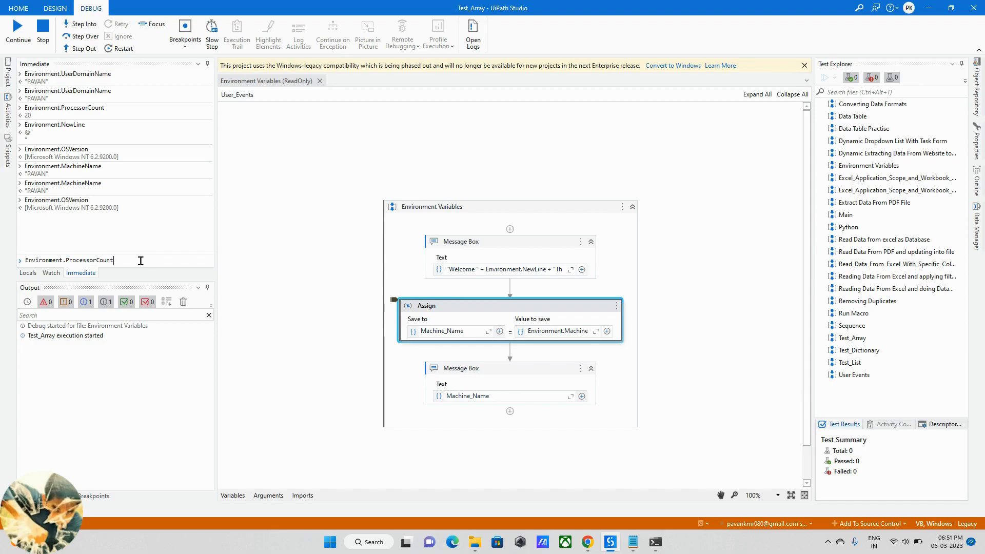
key("Return")
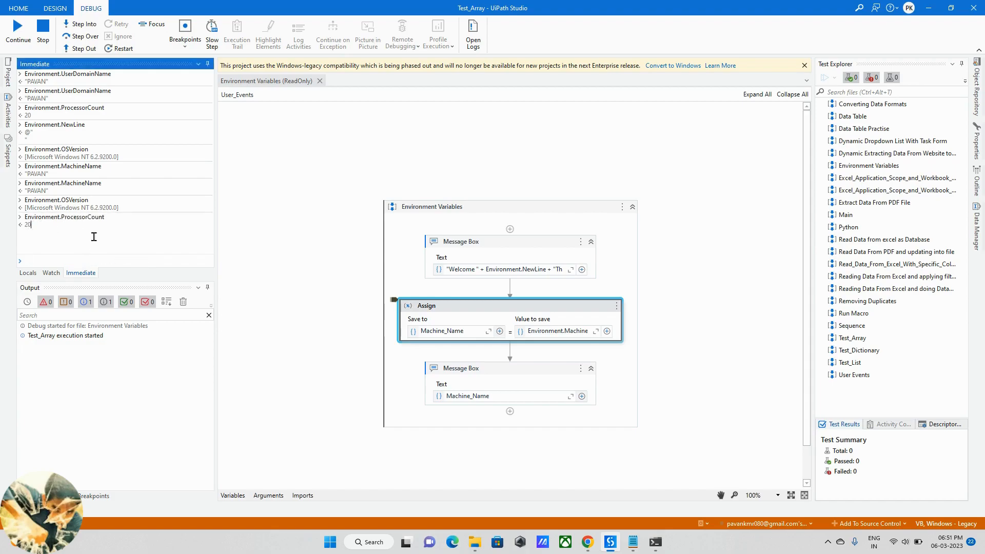
mouse_move(116, 264)
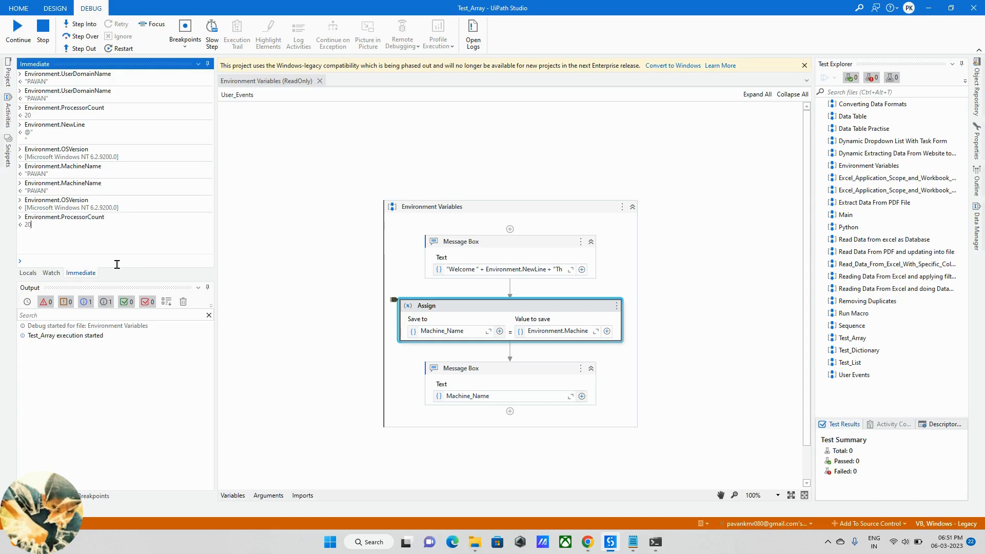
- Query further Environment properties, such as domain and user names, in the Immediate panel
type("en")
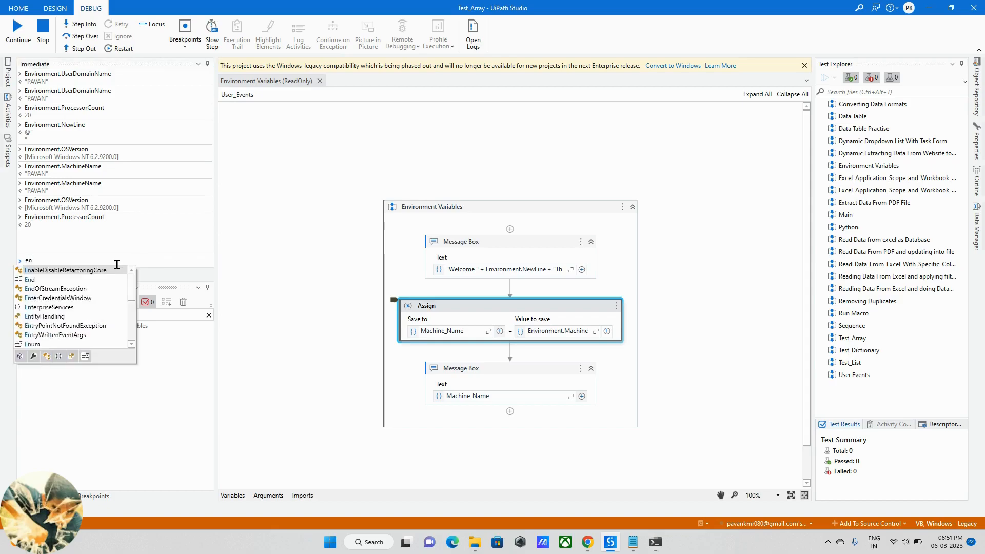
type("Environment.")
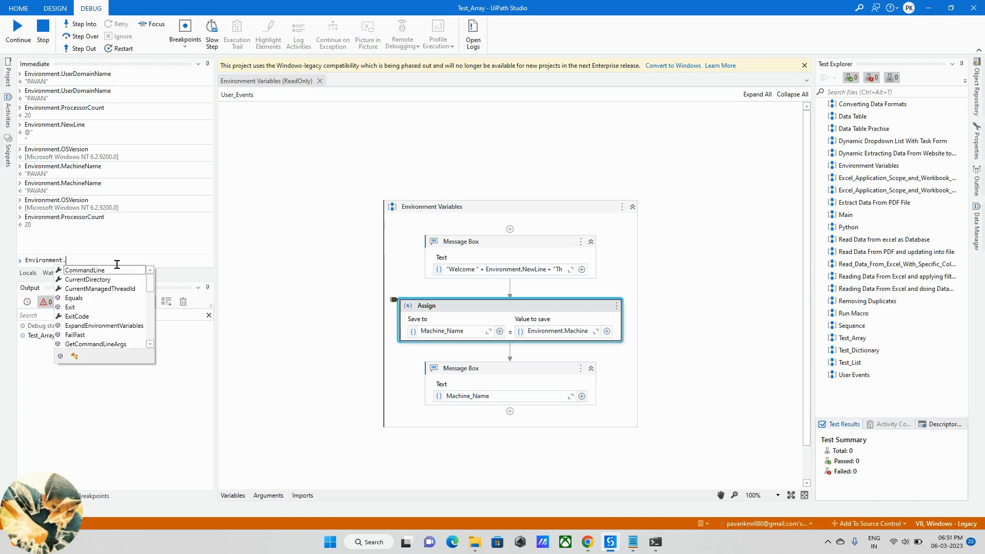
type("d")
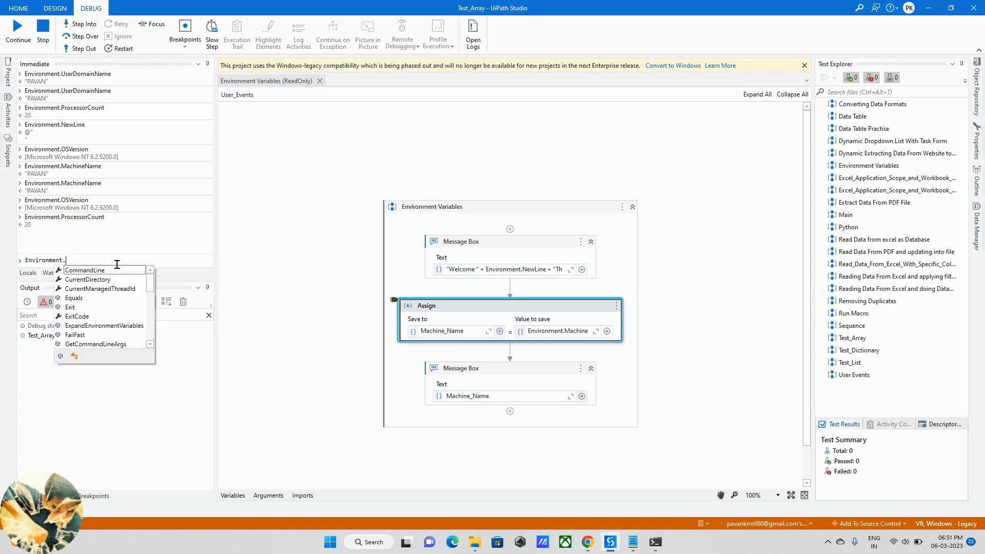
type("d")
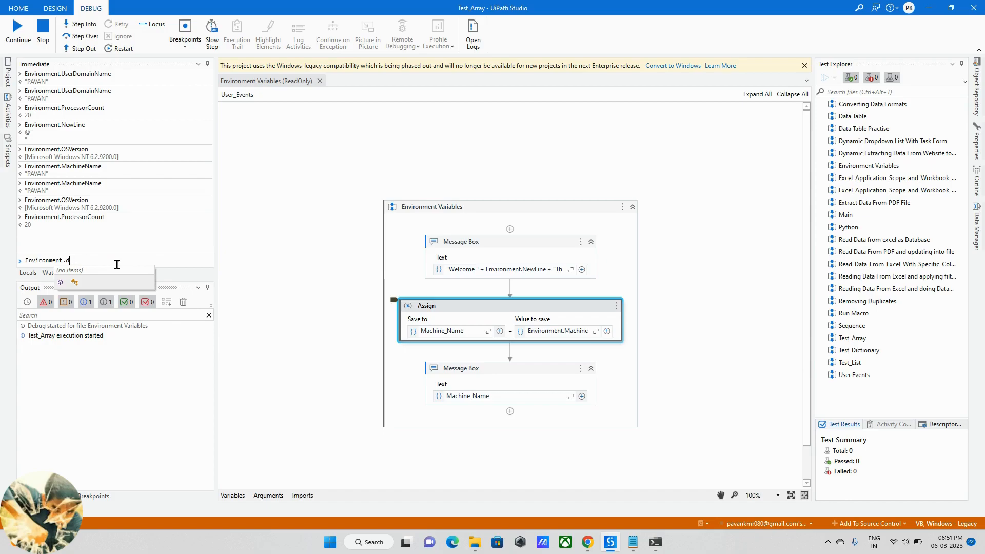
type("user")
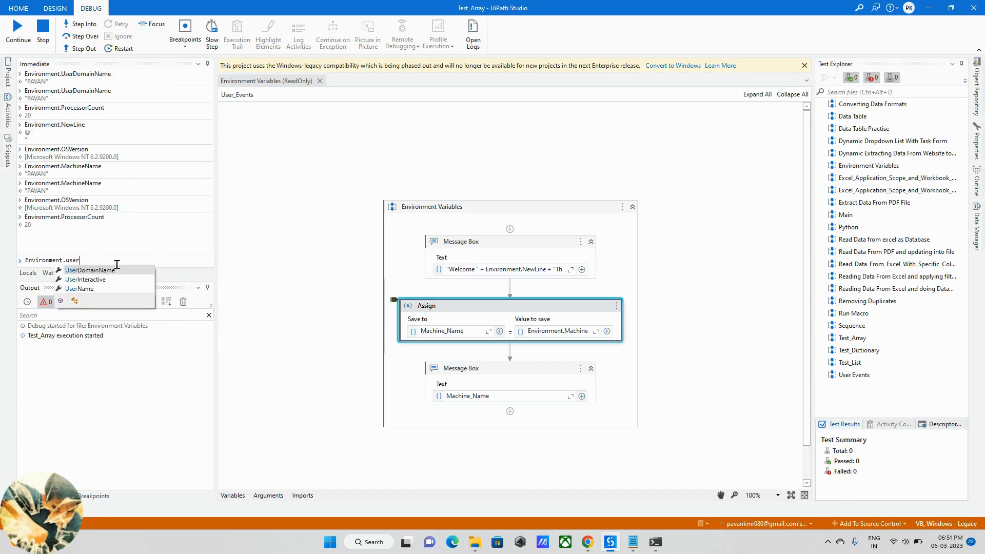